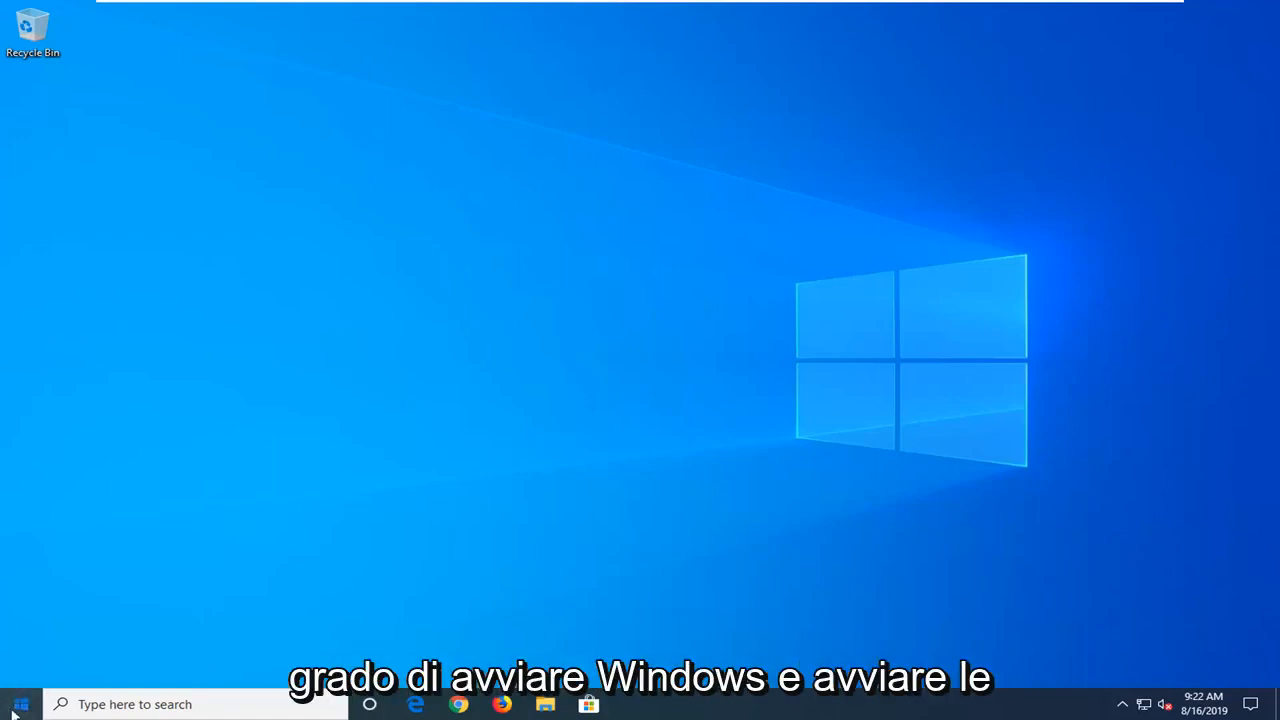
- Restart the PC from the Start menu's Power options into the advanced startup options
click(20, 704)
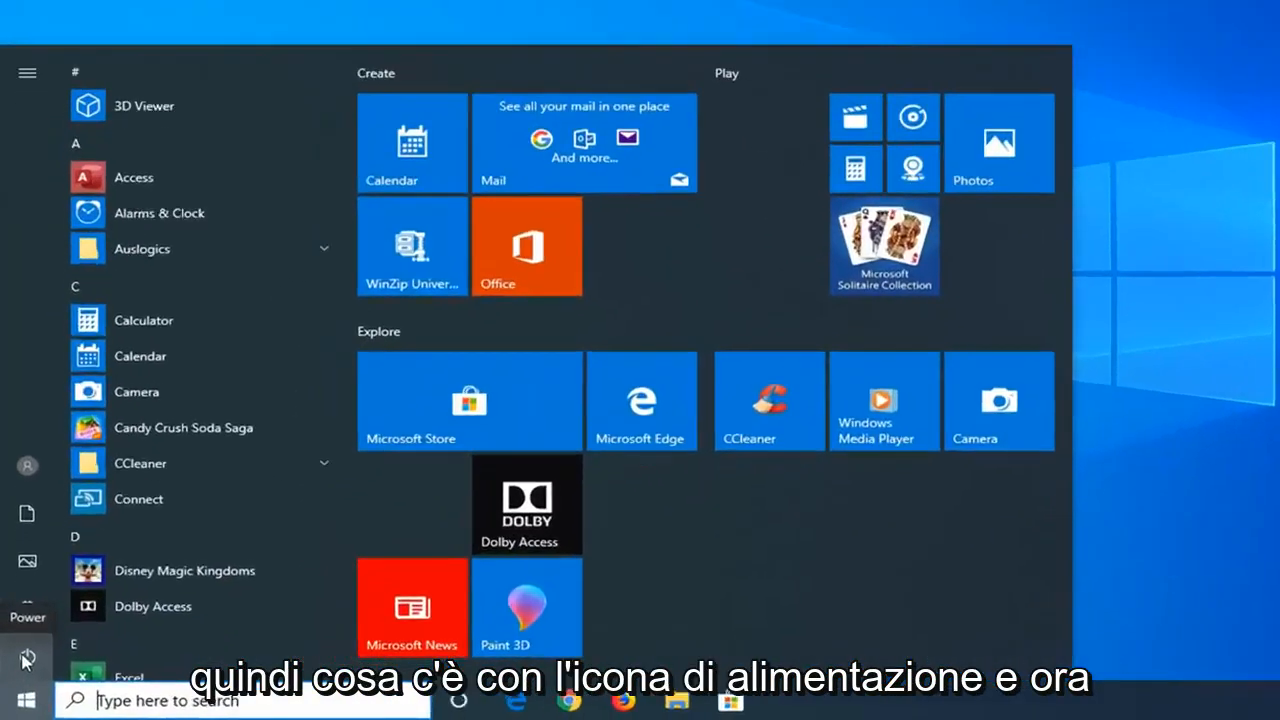
click(28, 656)
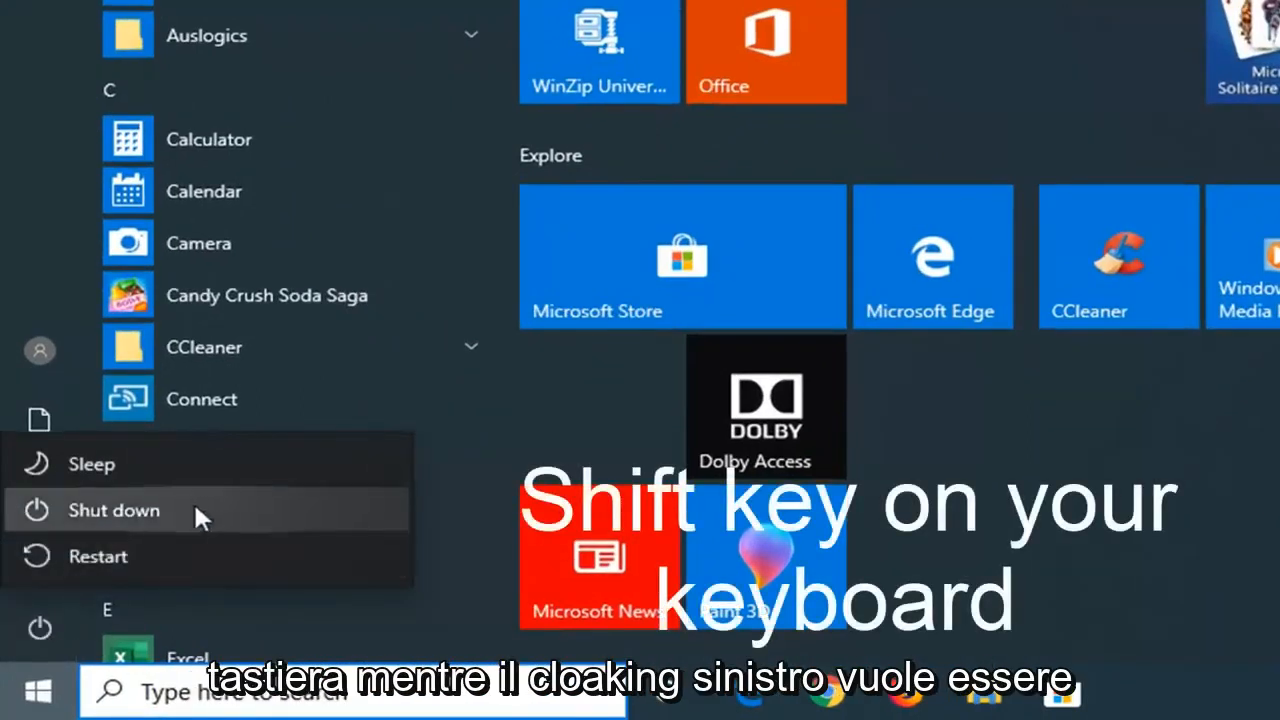
click(114, 510)
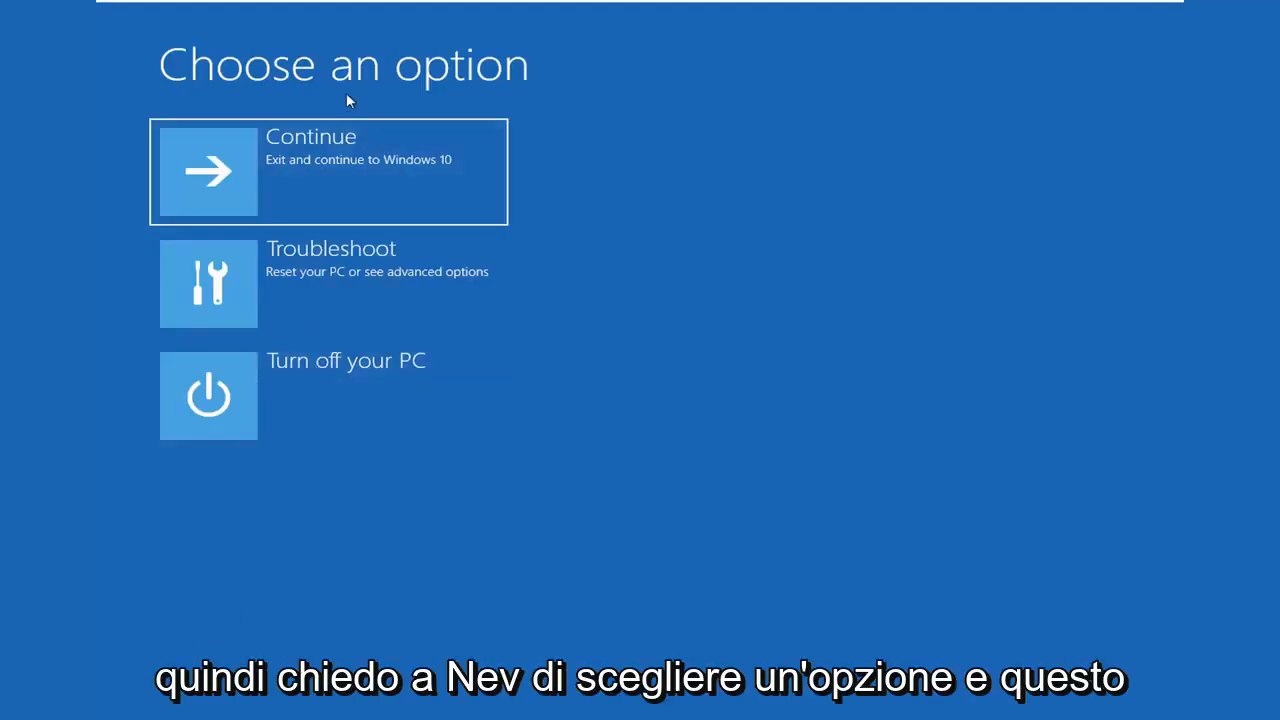
mouse_move(408, 540)
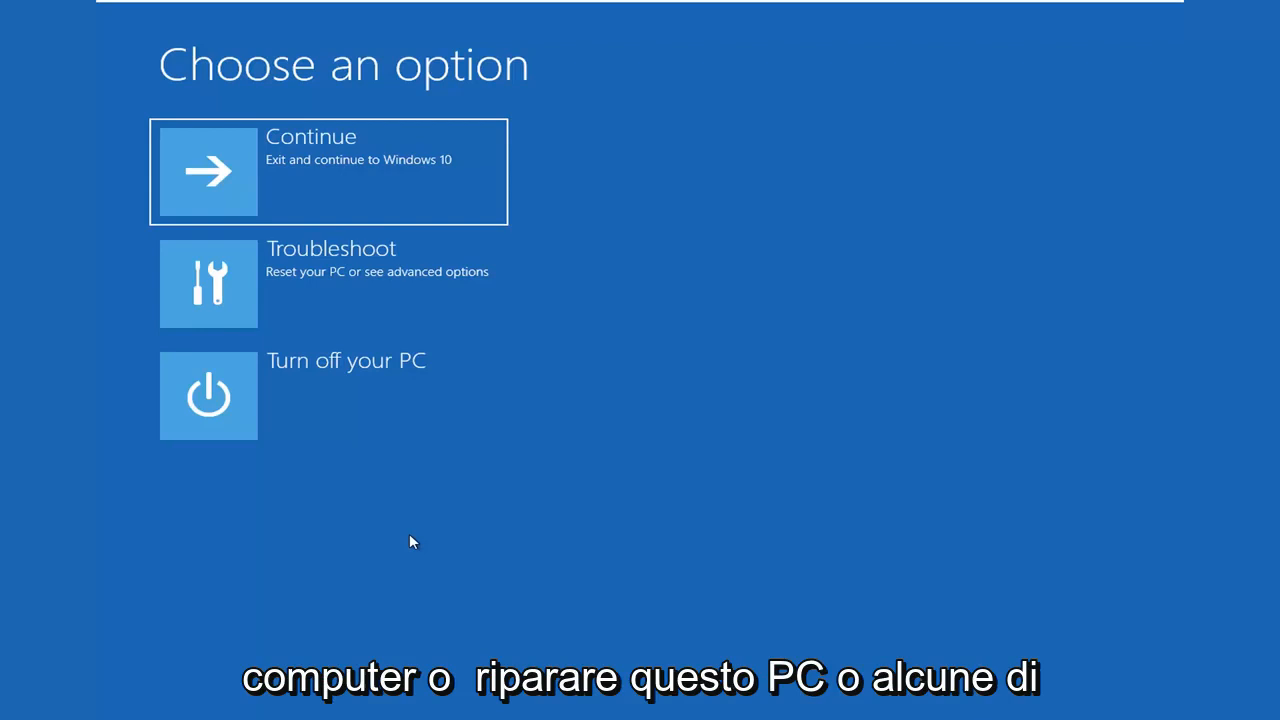
mouse_move(572, 360)
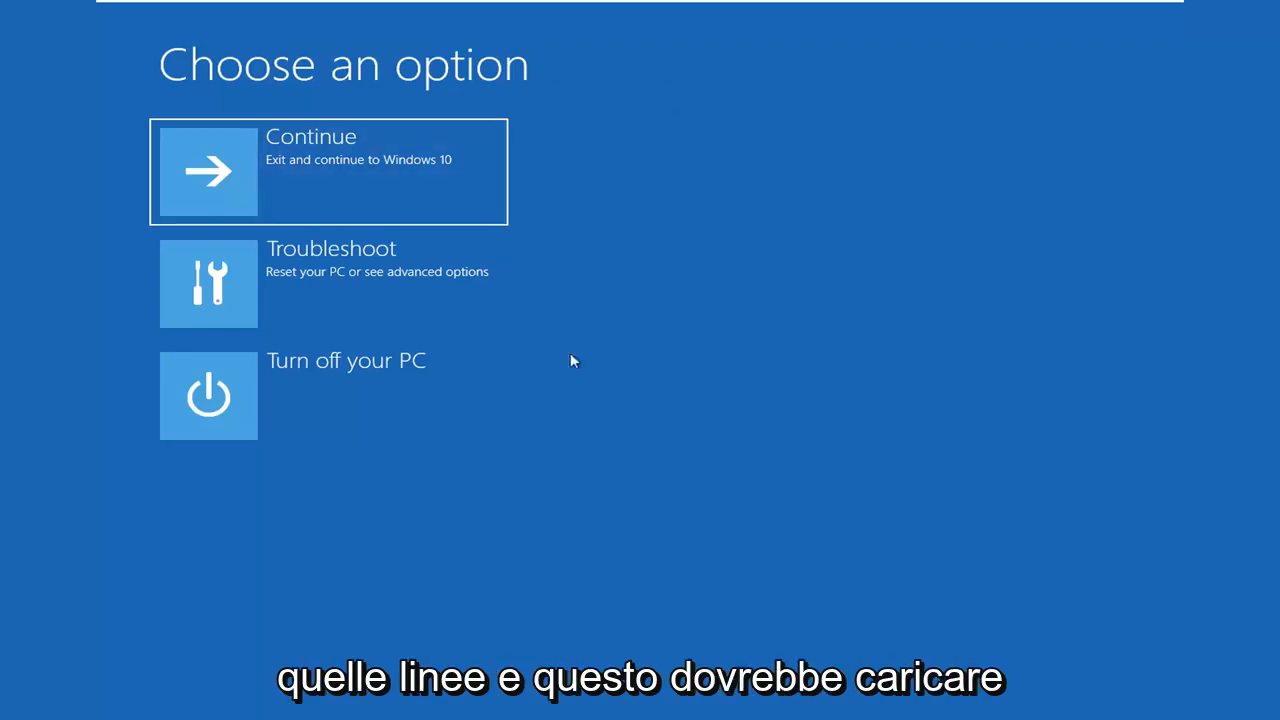
mouse_move(224, 108)
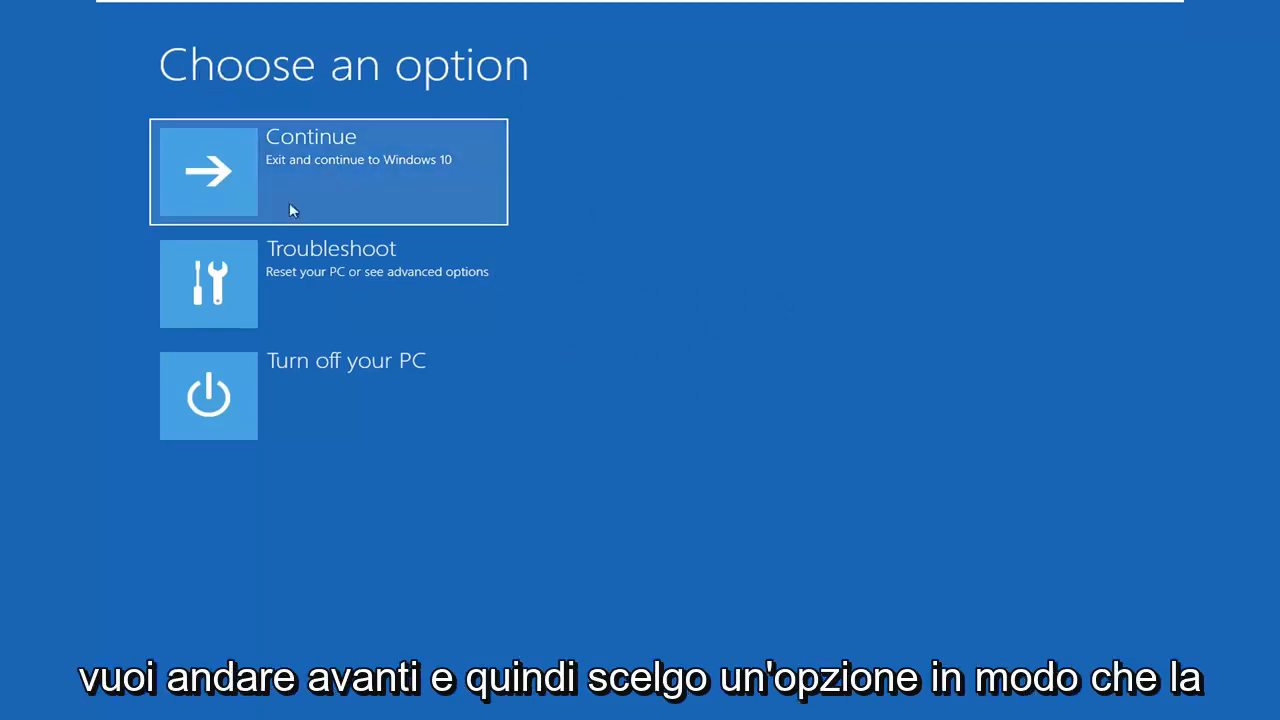
- Choose Troubleshoot on the Choose an option screen to reach Advanced options
click(328, 284)
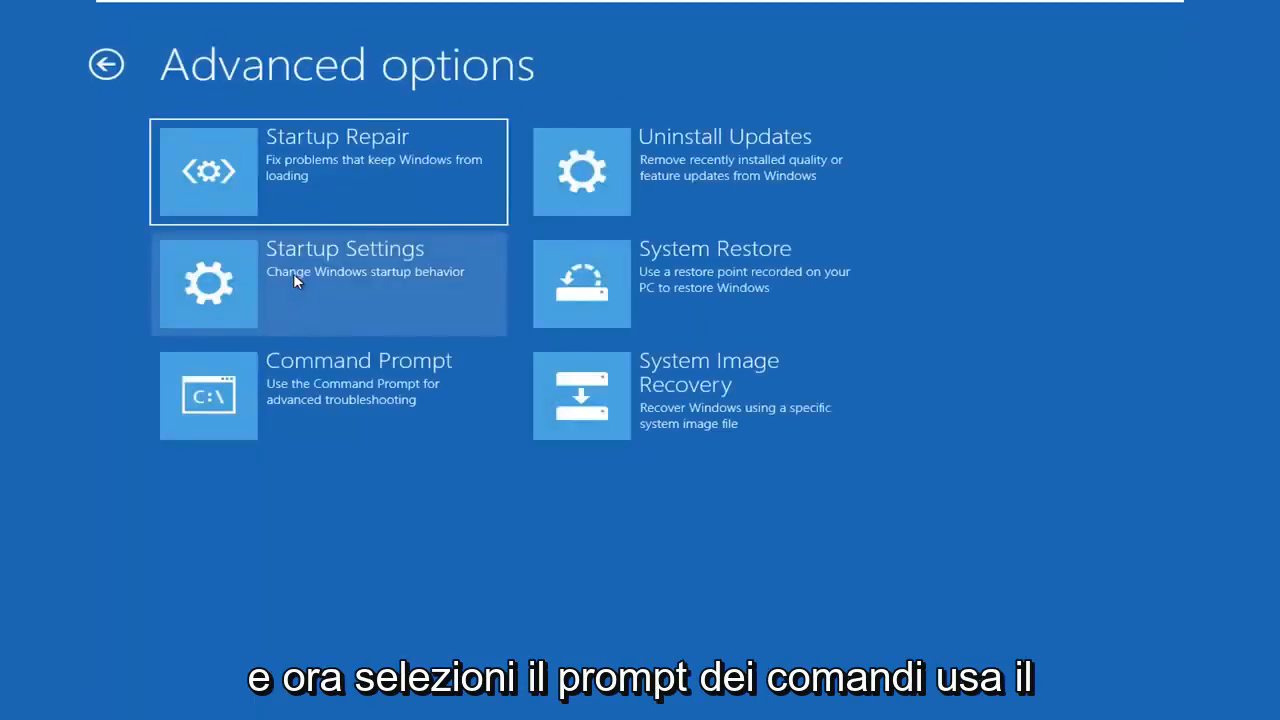
mouse_move(268, 404)
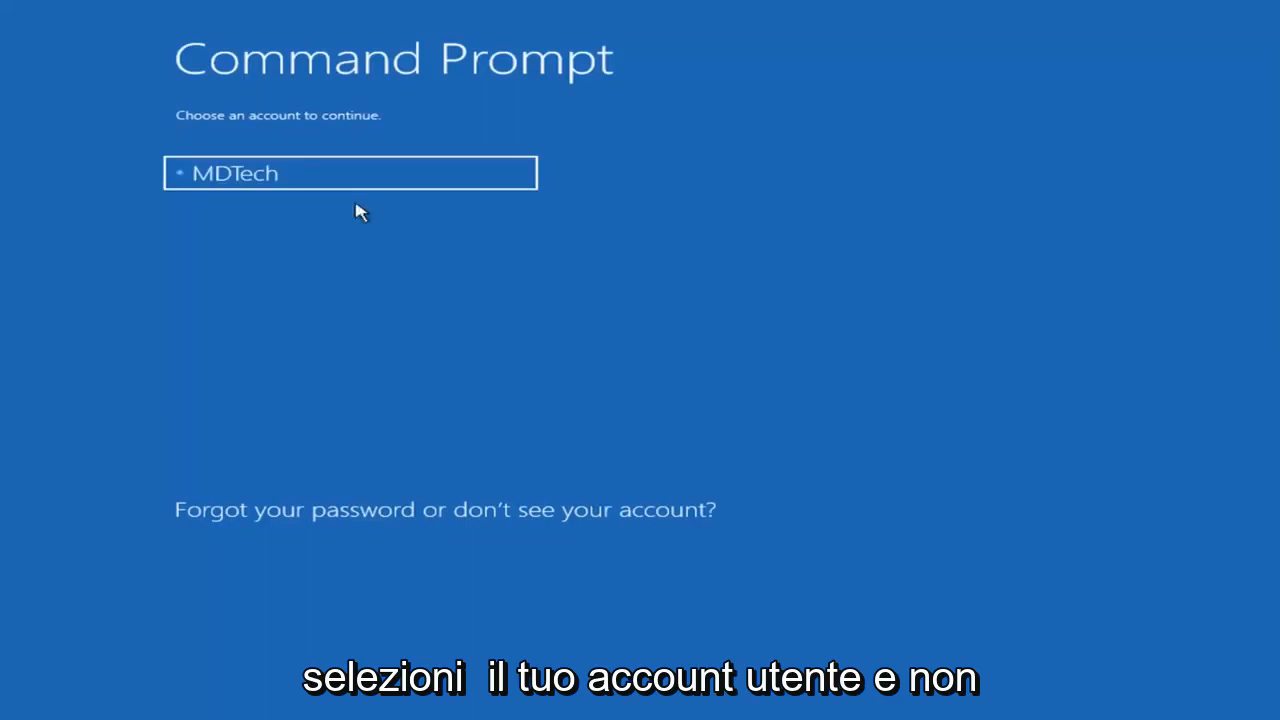
- Select the user account and continue with a blank password to the command prompt
click(350, 172)
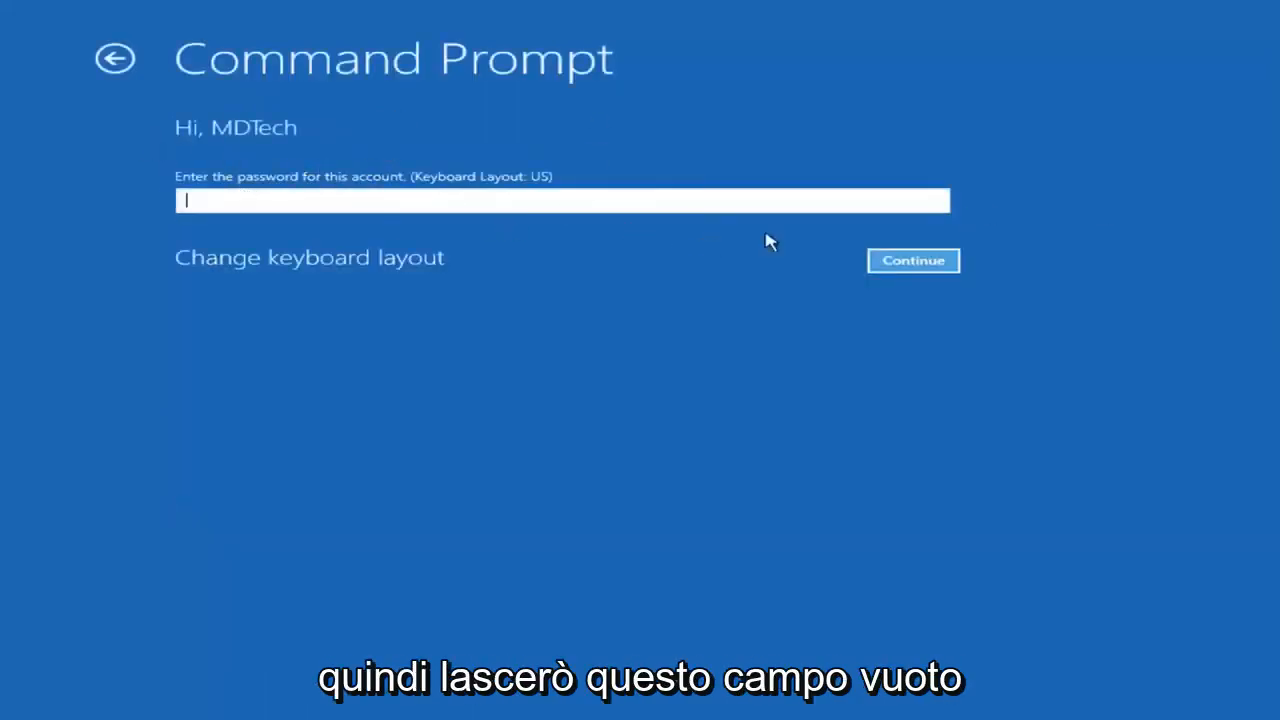
click(912, 260)
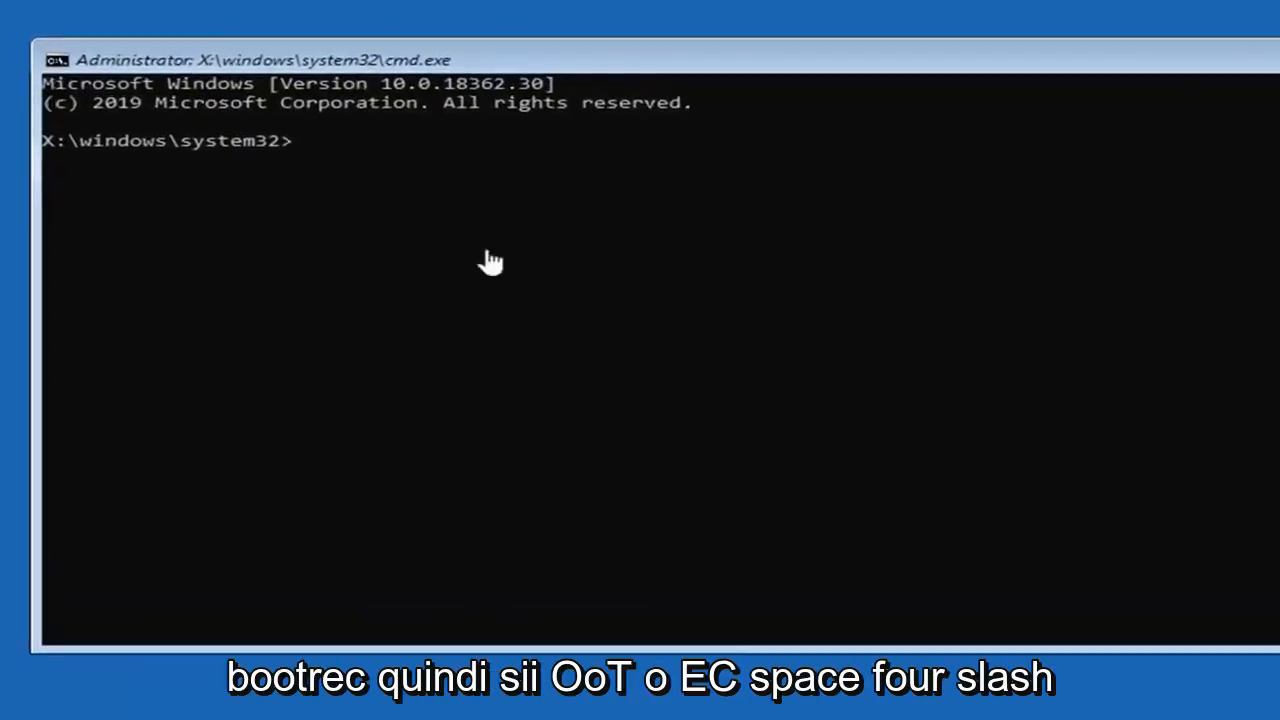
- Run bootrec /fixmbr to repair the master boot record
text(Boo)
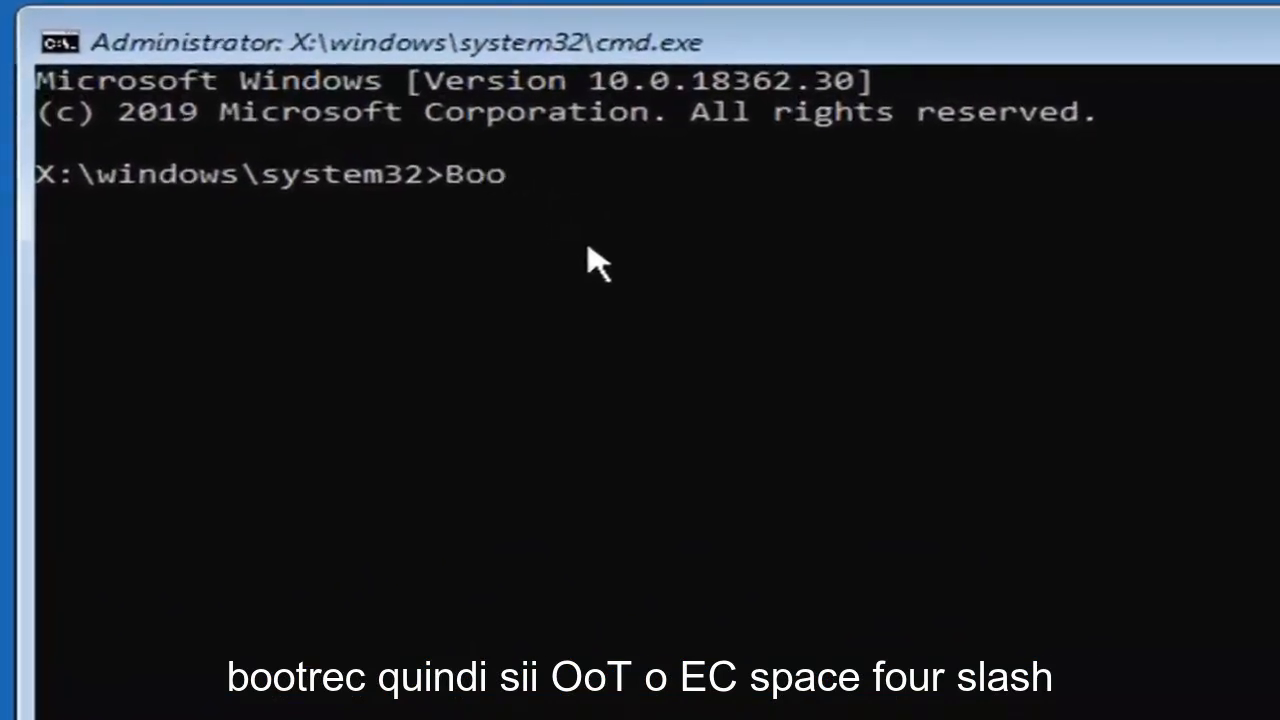
text(trec)
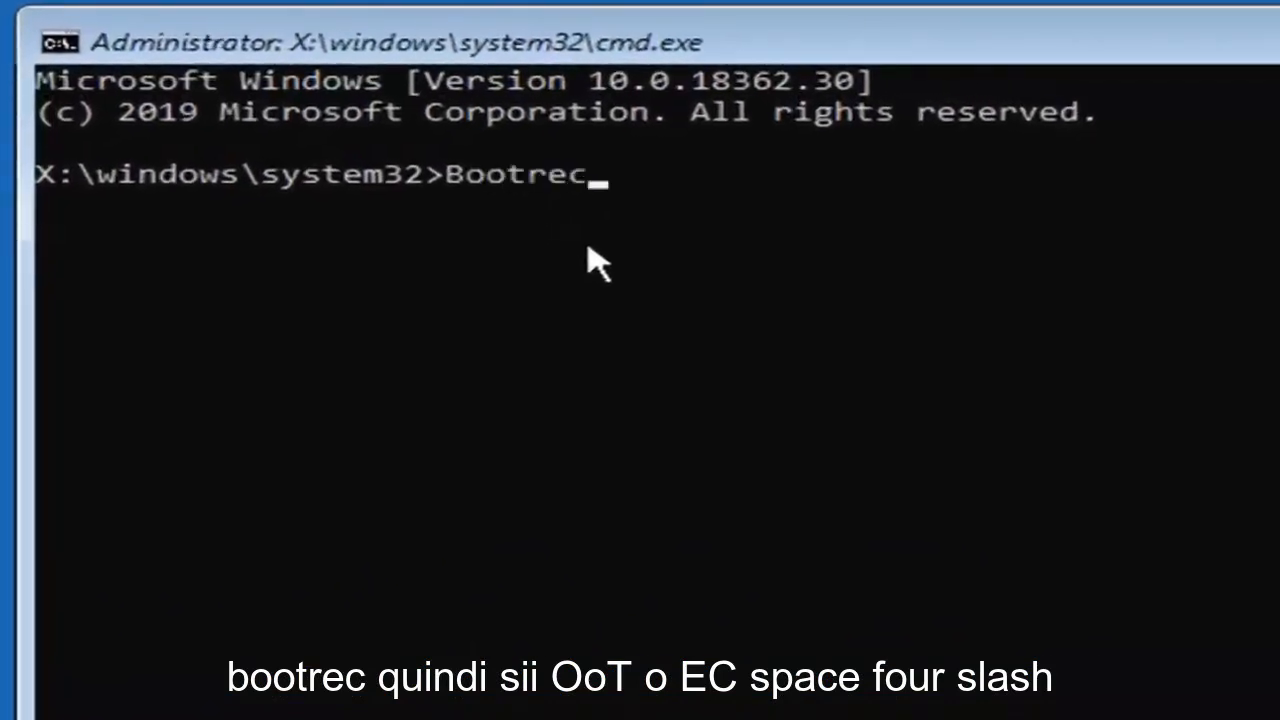
text(/fi)
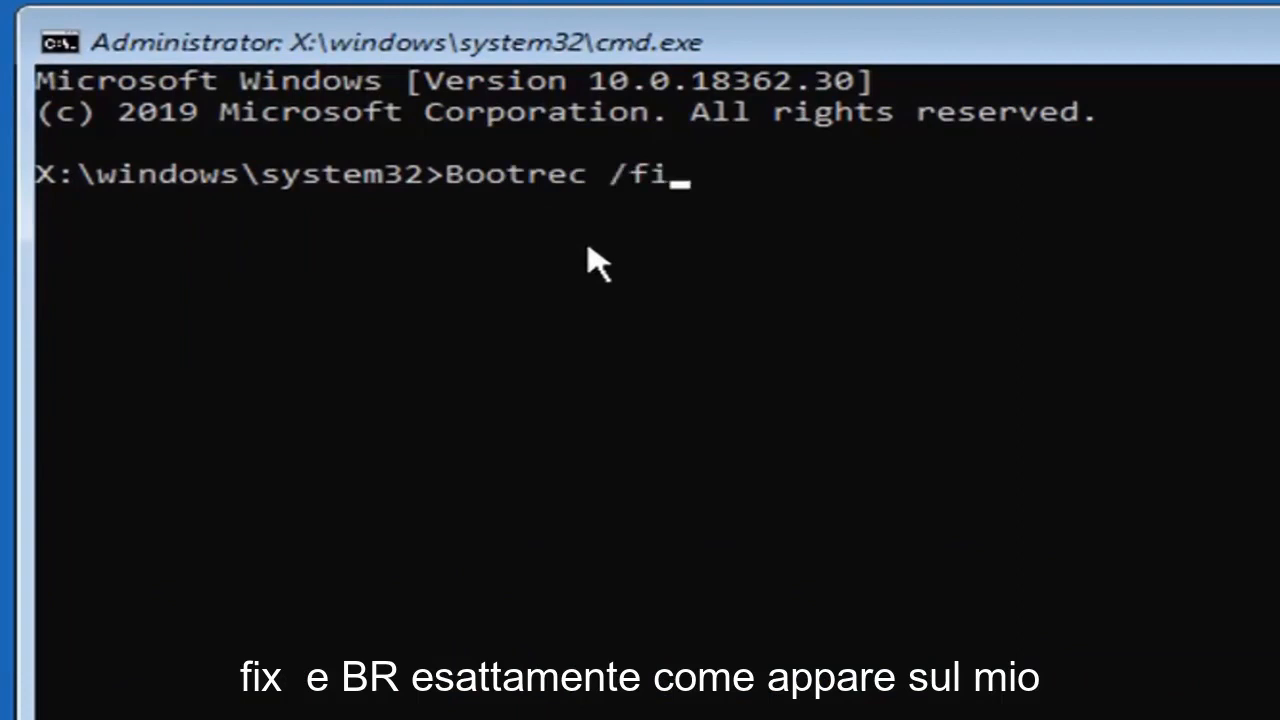
text(xmbr)
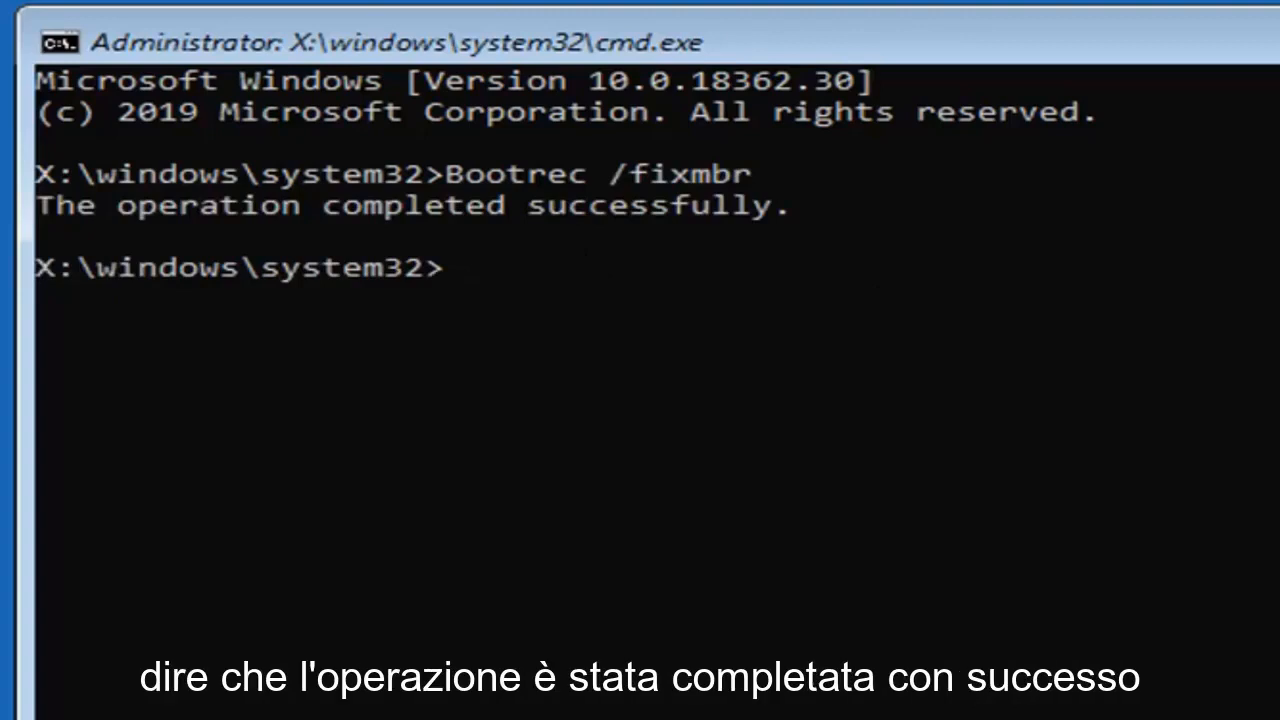
mouse_move(910, 372)
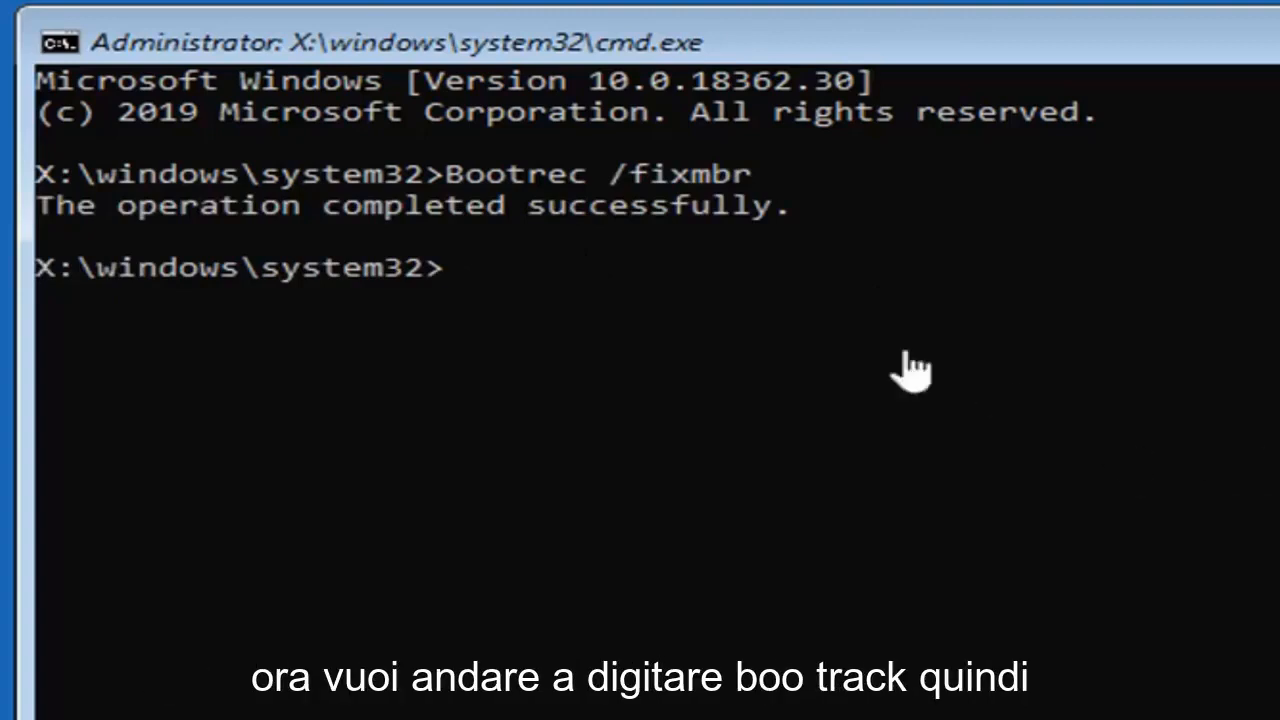
- Run bootrec /fixboot, which reports Access is denied
text(Bootrec /f)
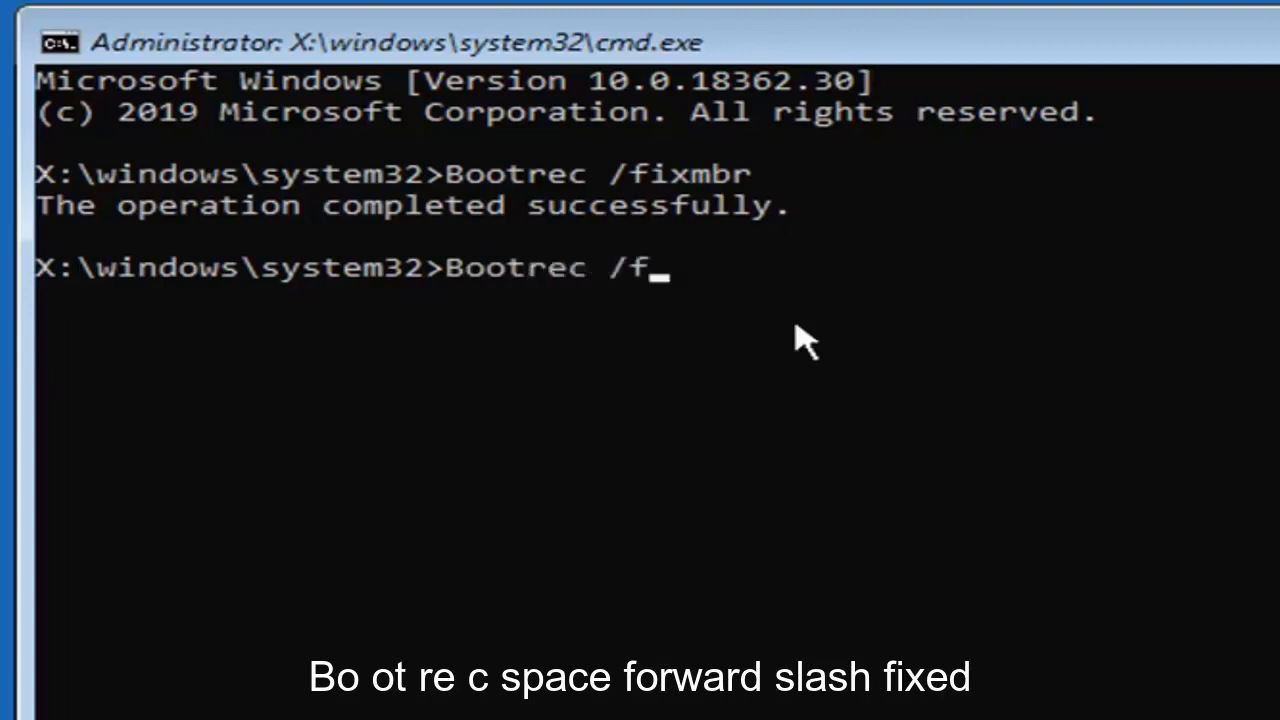
text(ixboot)
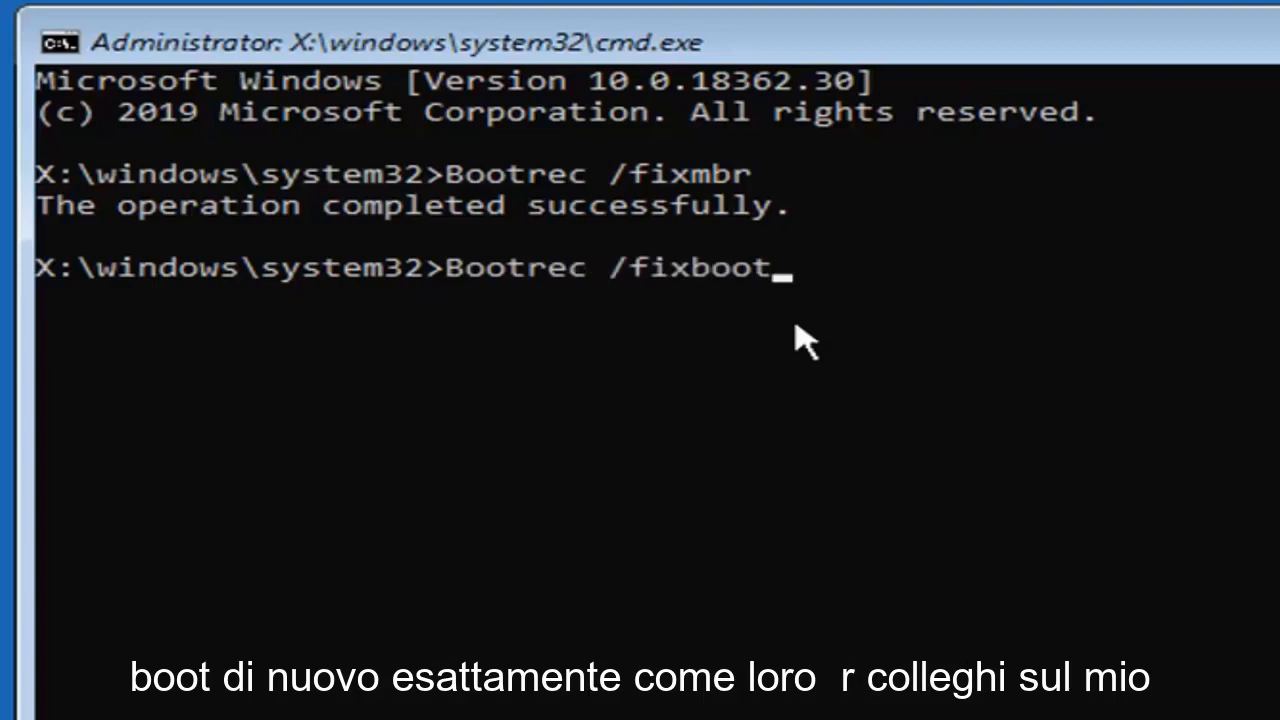
key(enter)
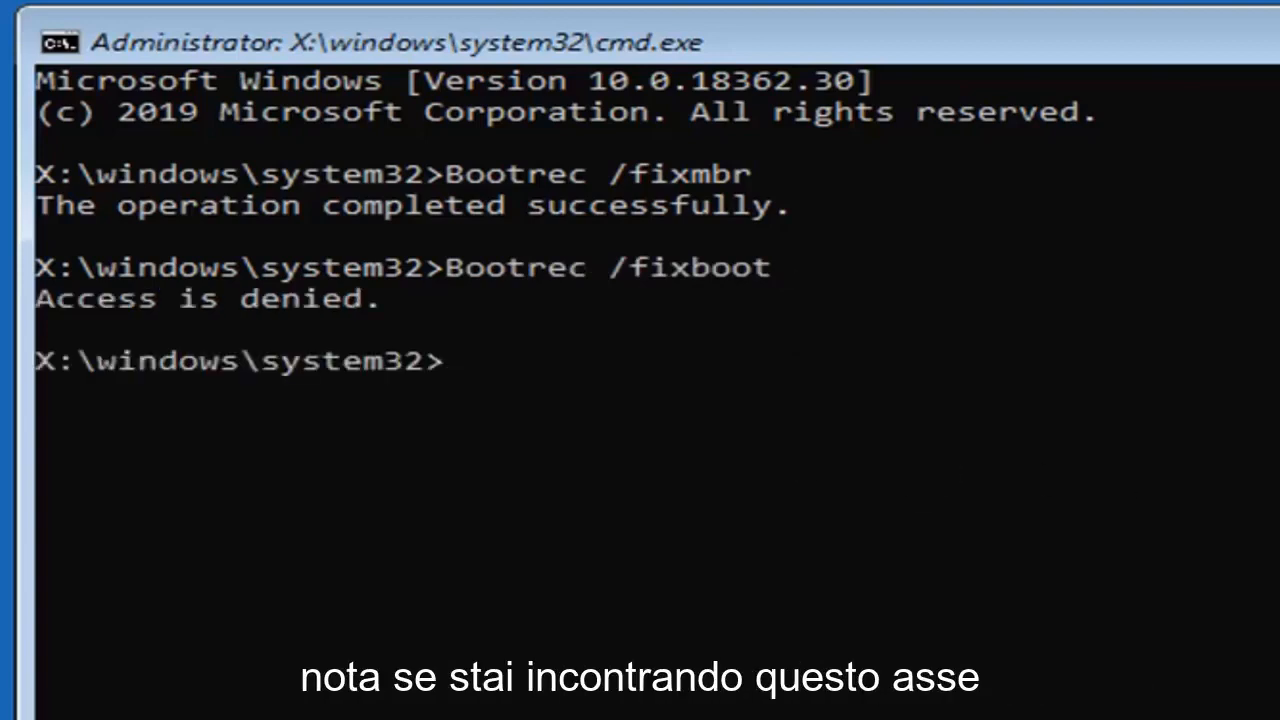
mouse_move(296, 360)
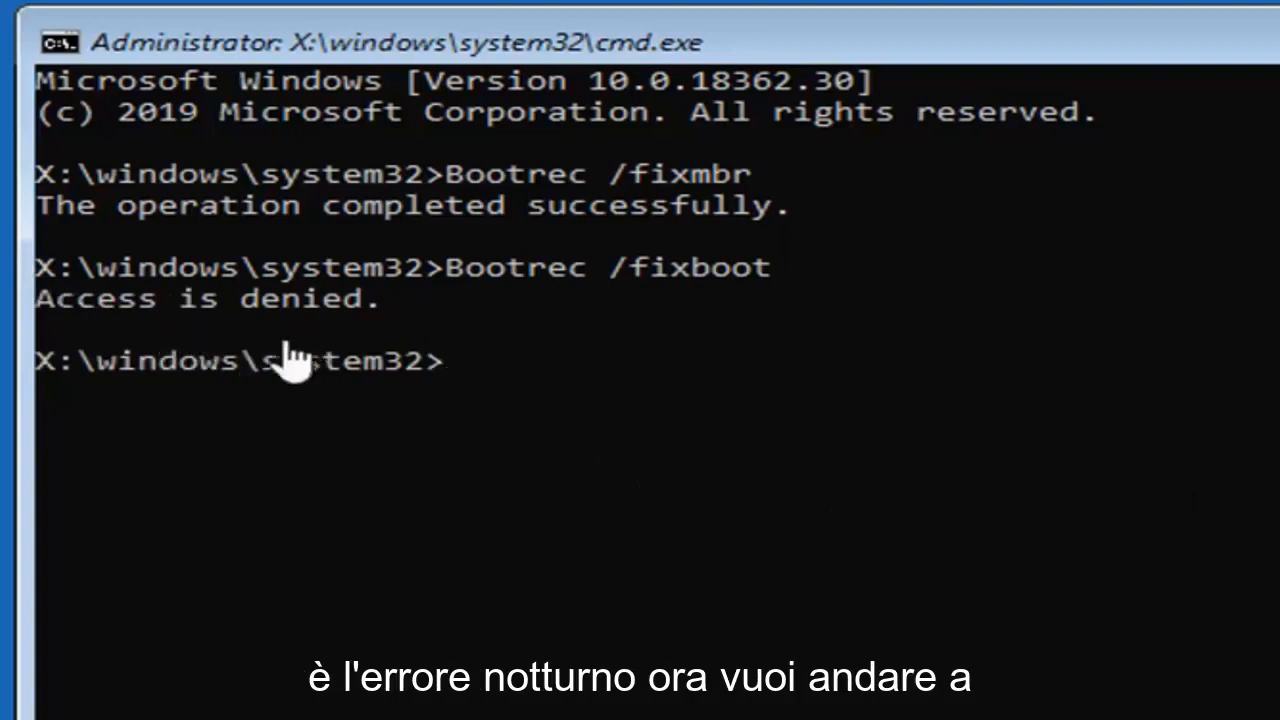
mouse_move(516, 450)
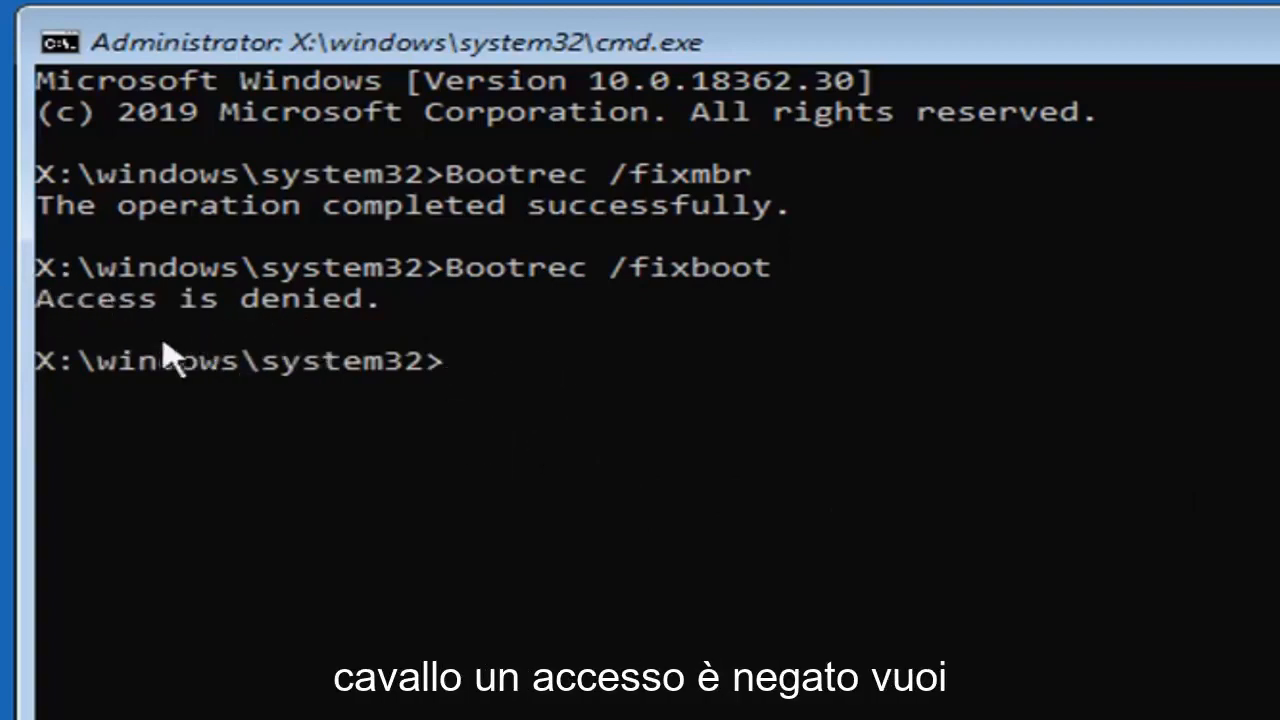
mouse_move(504, 504)
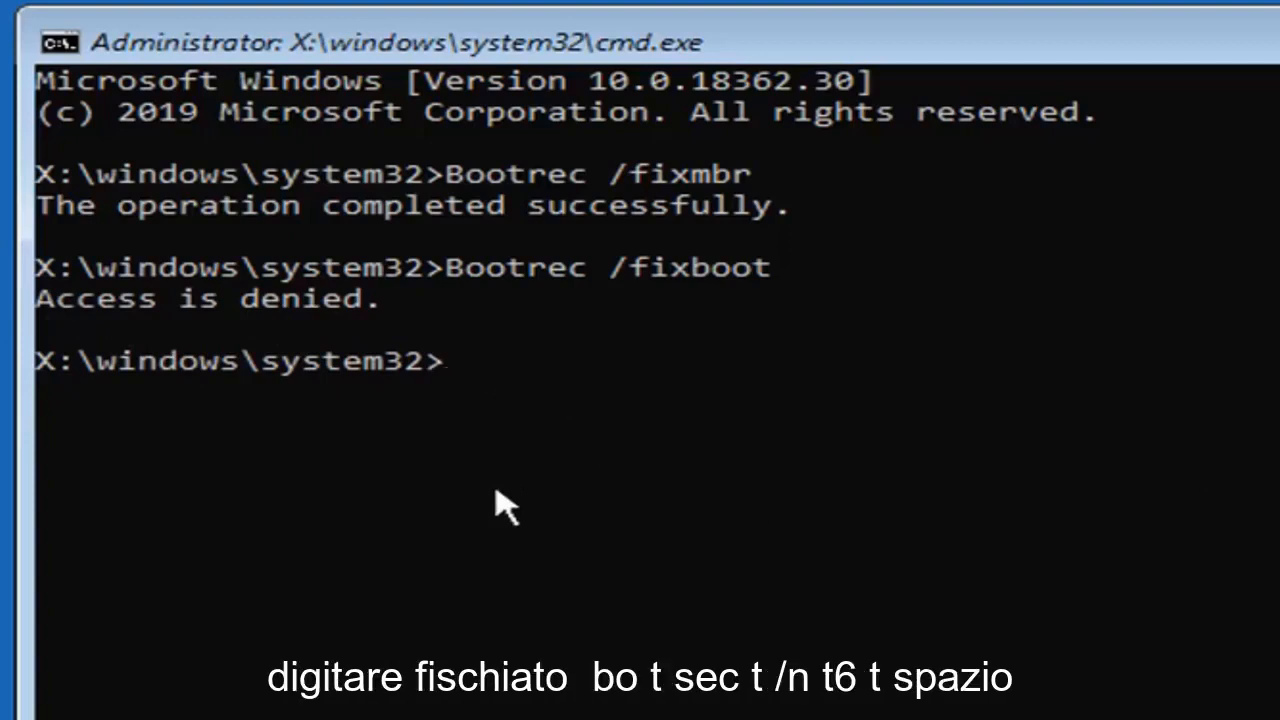
- Run bootsect /nt60 sys to update the system volume's boot code
text(boot)
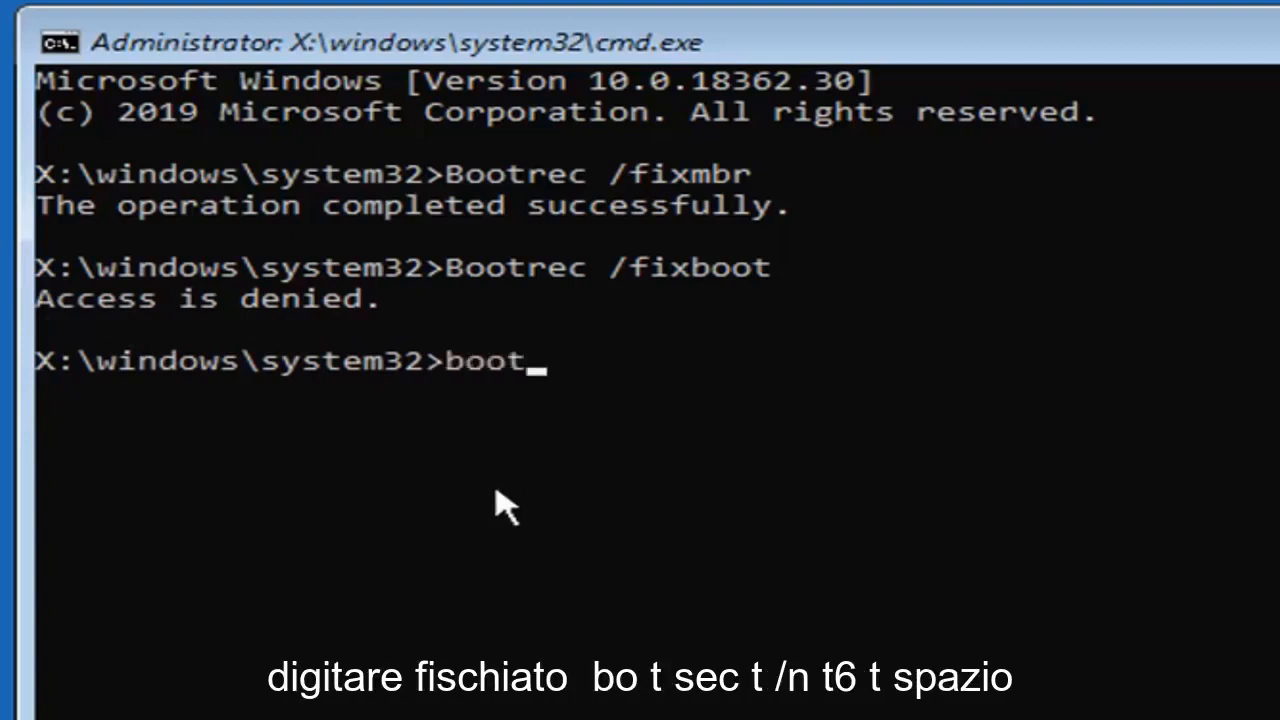
text(sec)
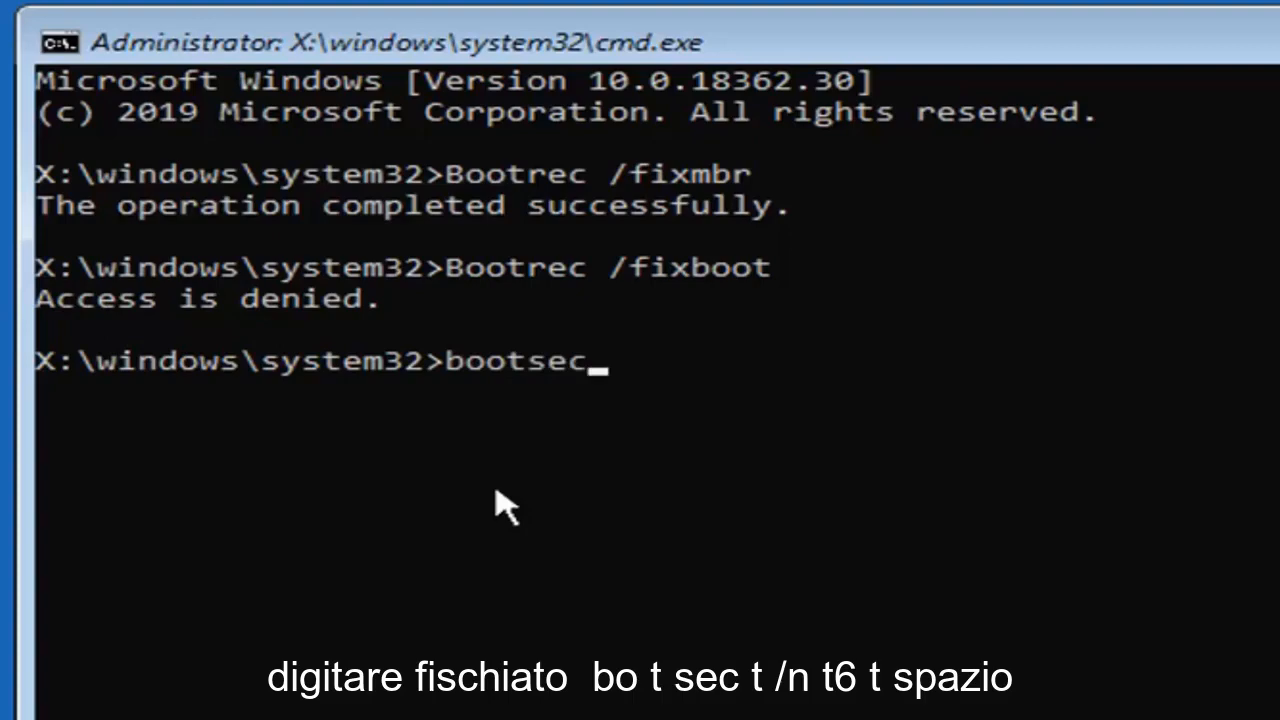
text(t/)
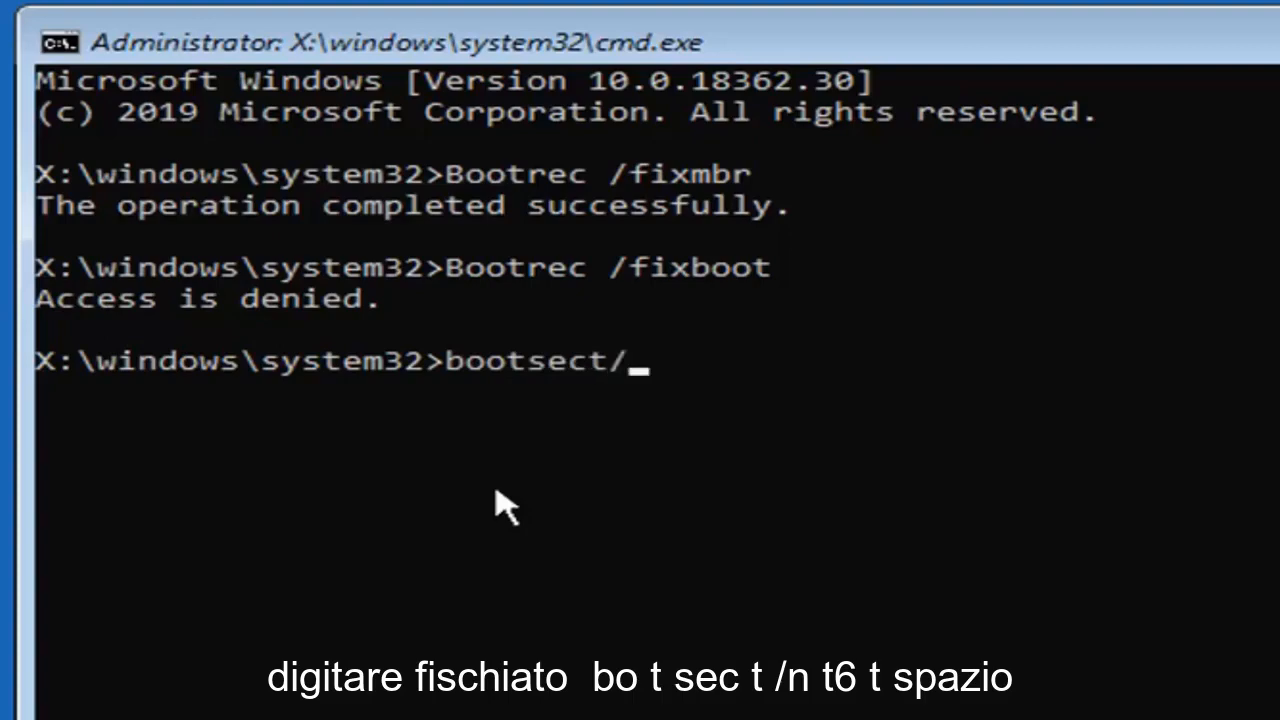
text(nt60)
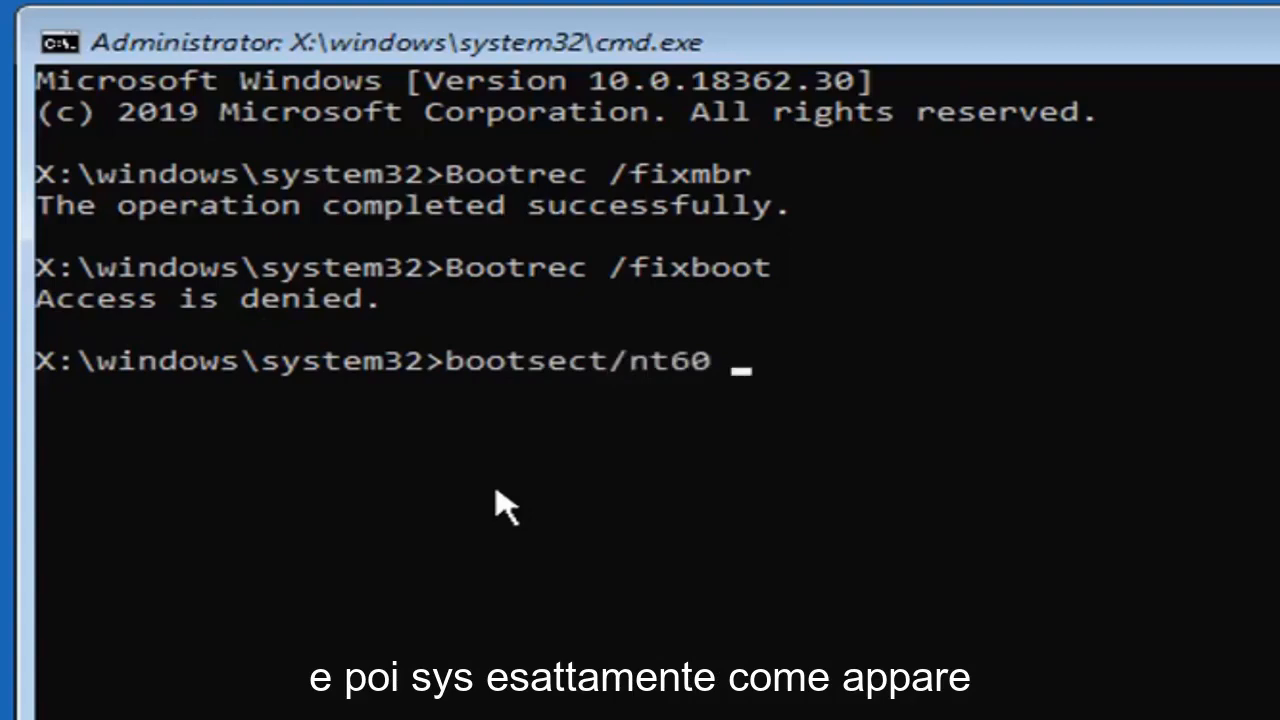
text(sys)
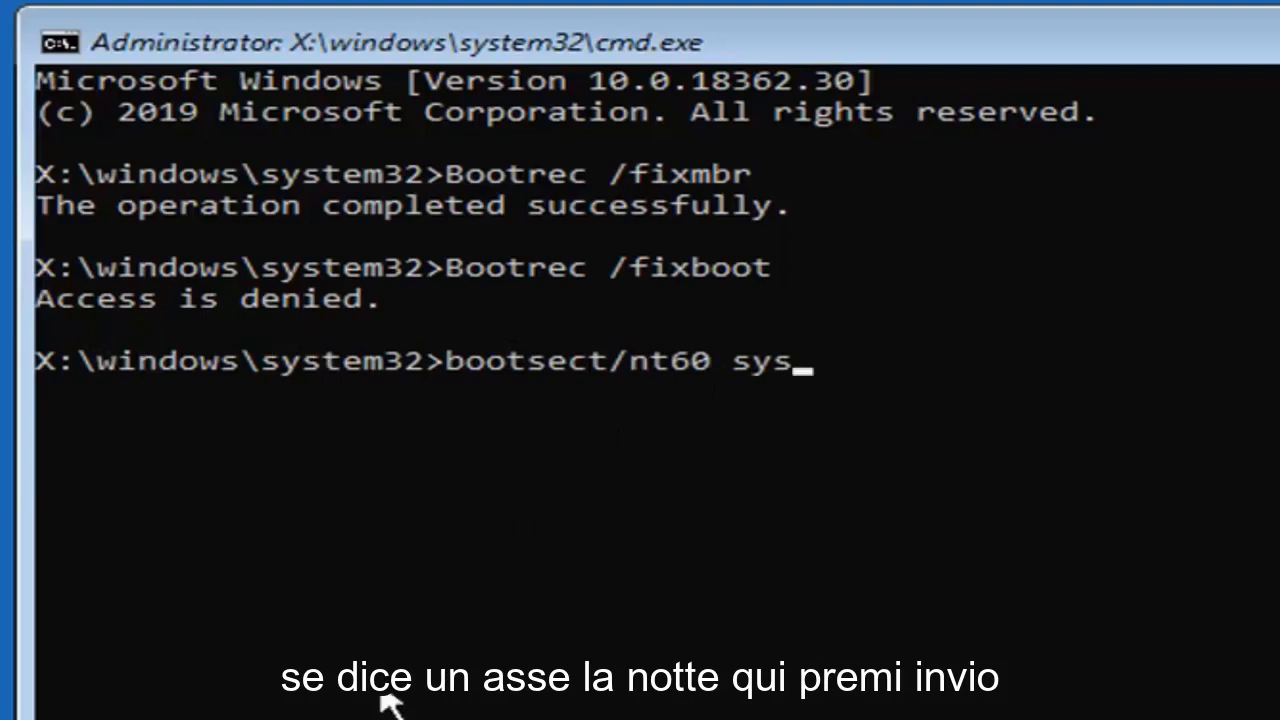
key(enter)
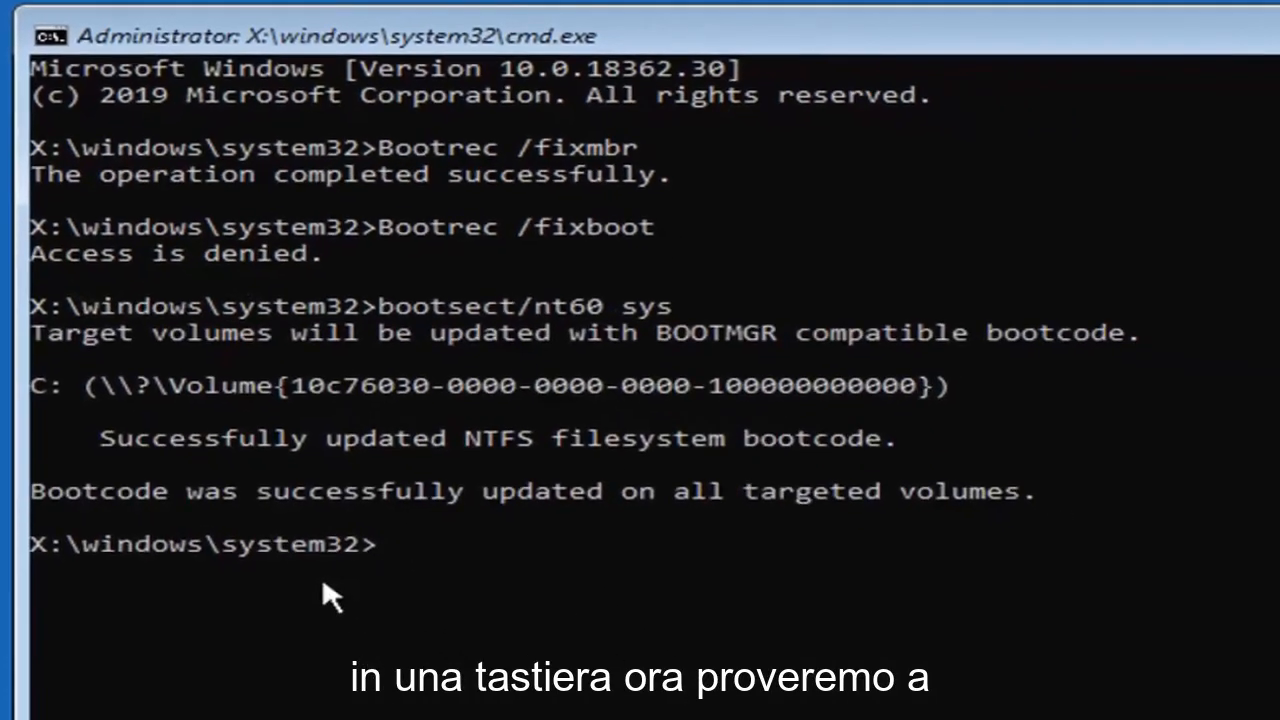
- Rerun bootrec /fixboot, which now completes successfully
text(Bootr)
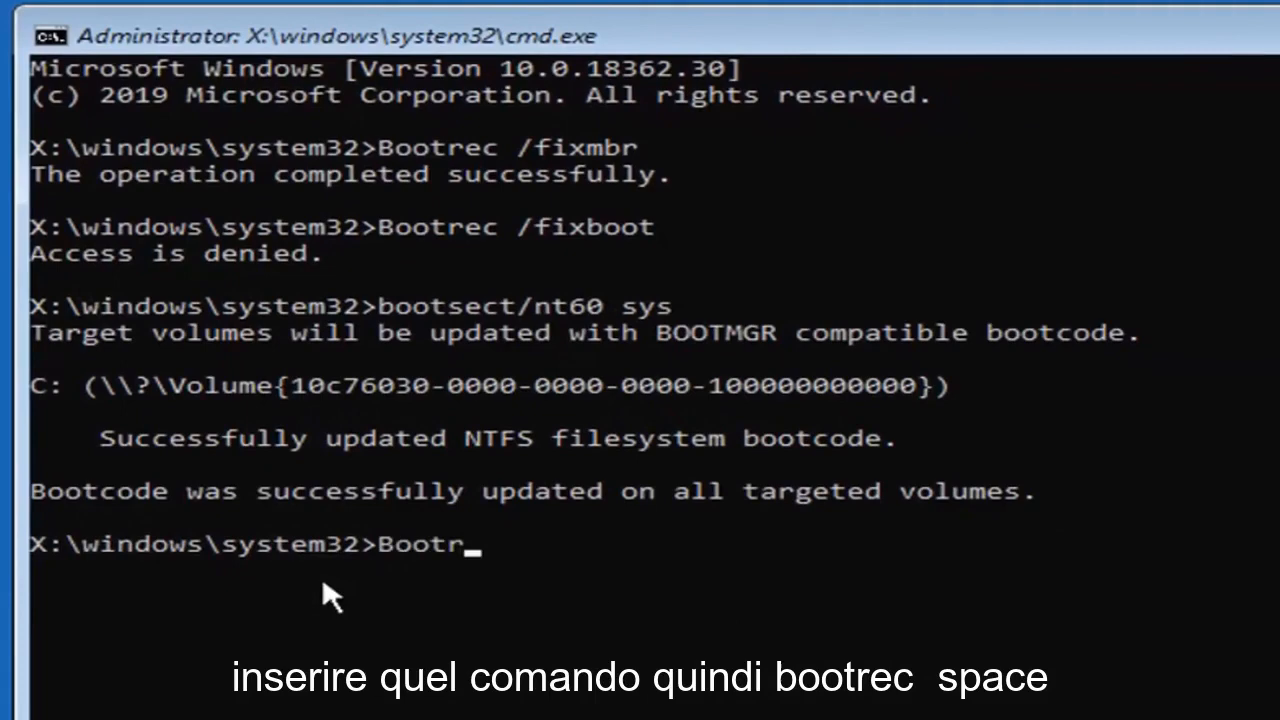
text(ec)
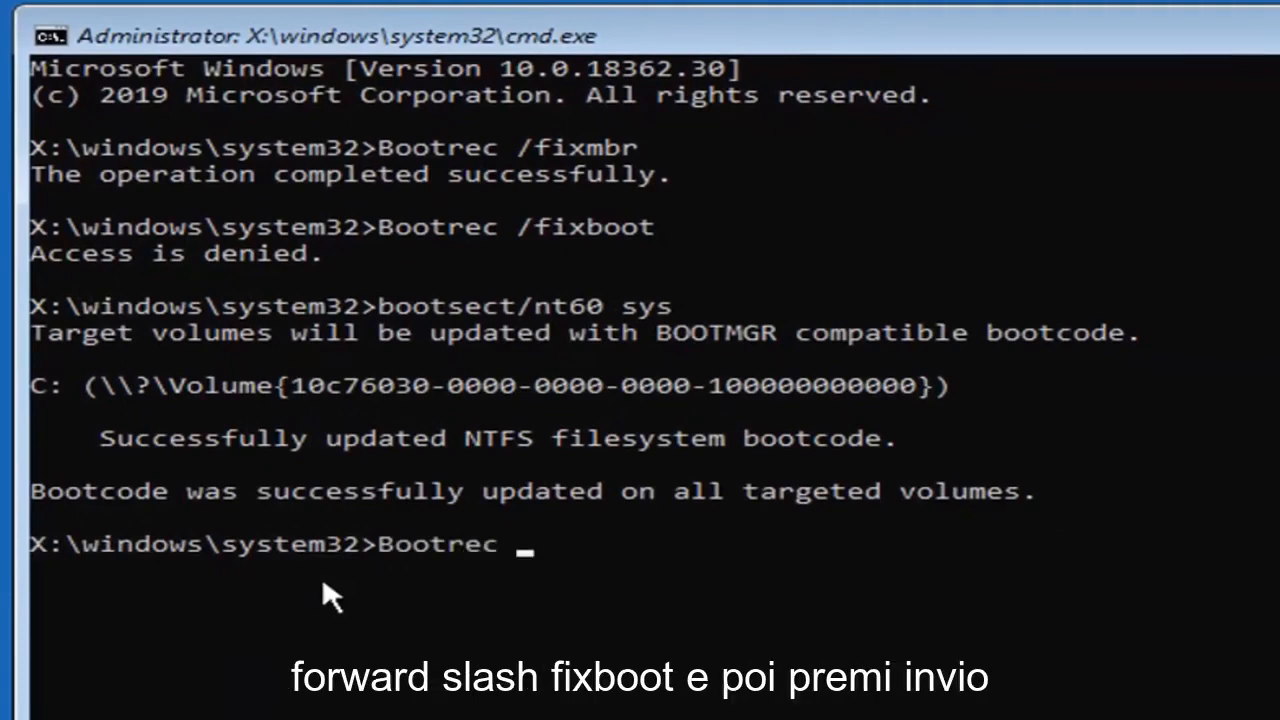
text(/fis)
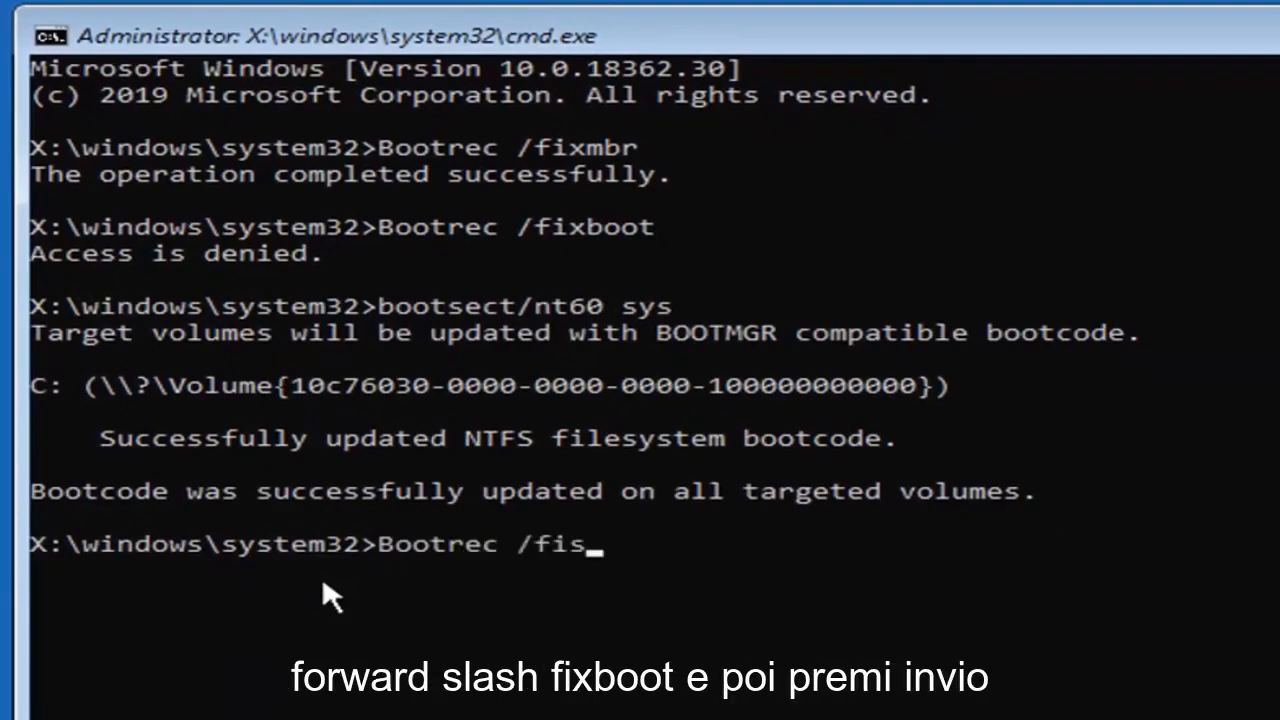
text(xboot)
key(enter)
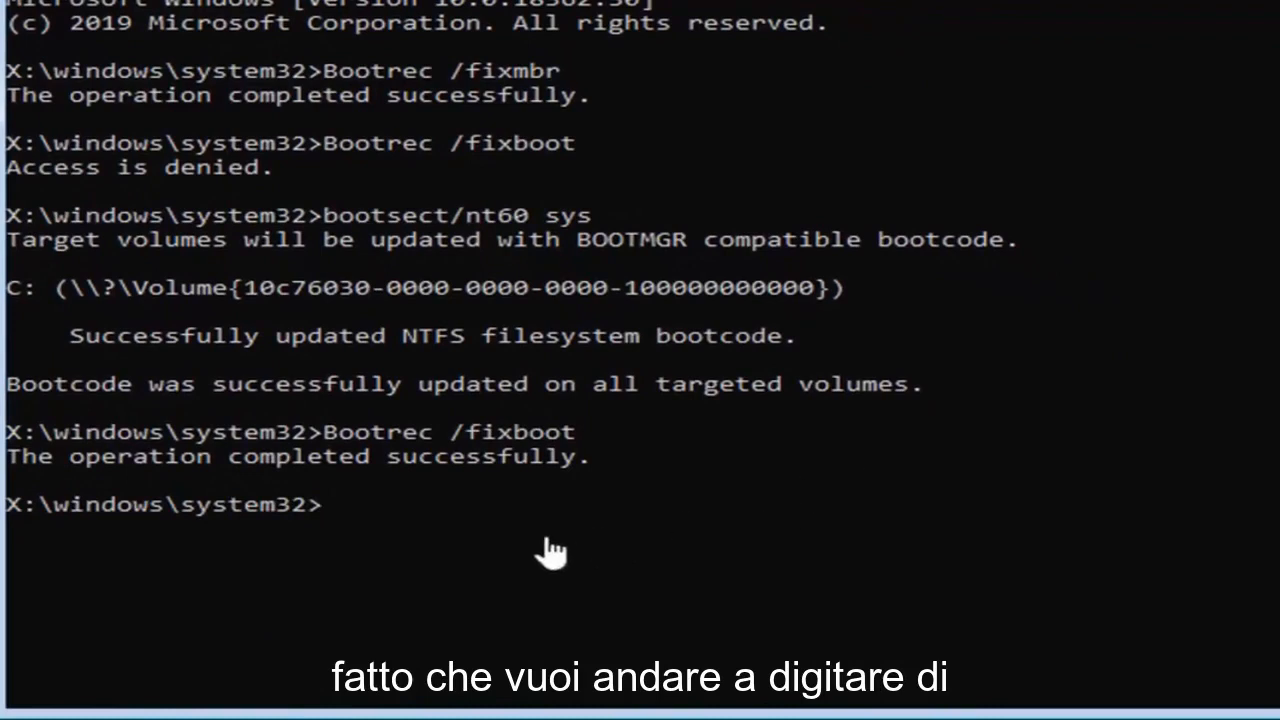
- Export the boot configuration with bcdedit /export c:\bcdbackup
text(bcdedit)
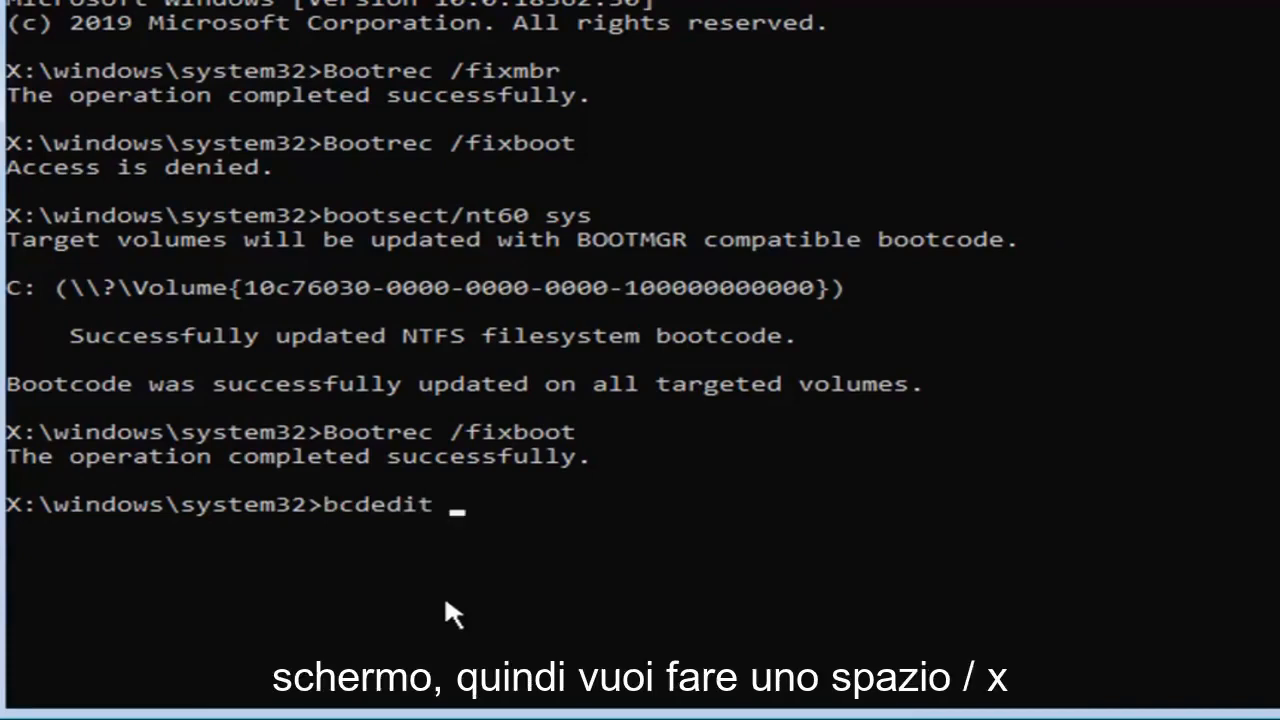
text(/)
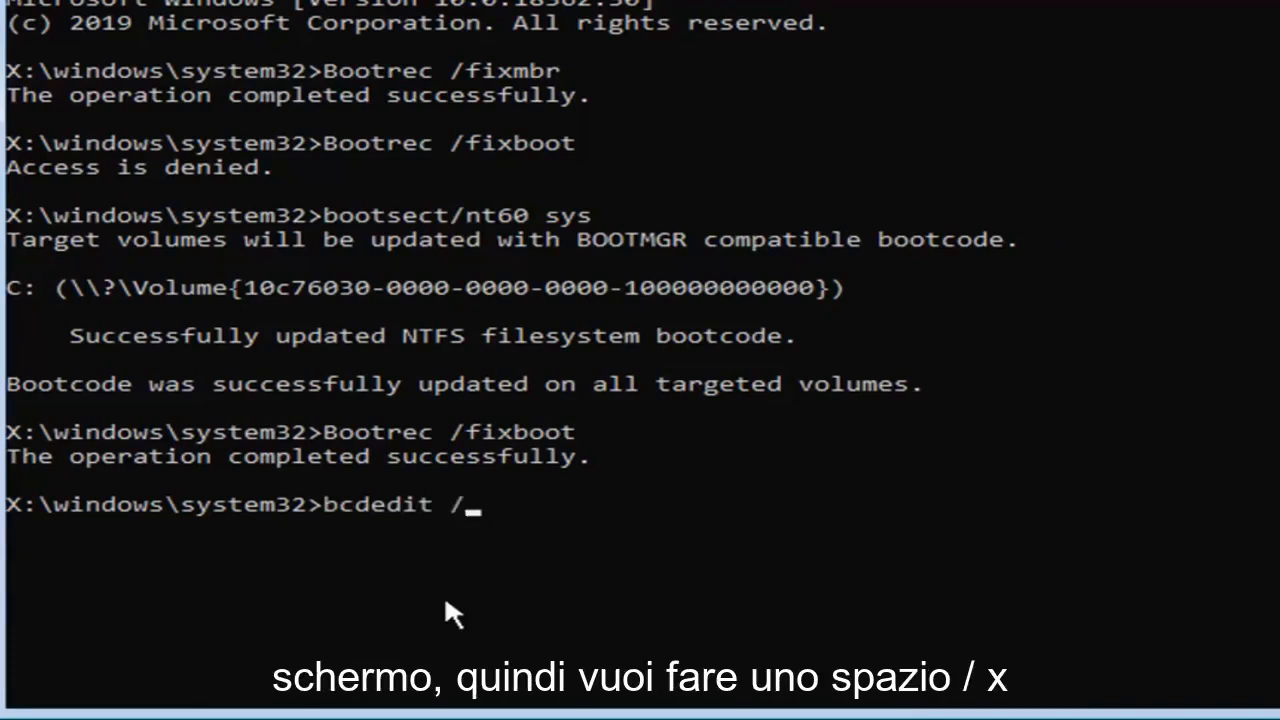
text(export)
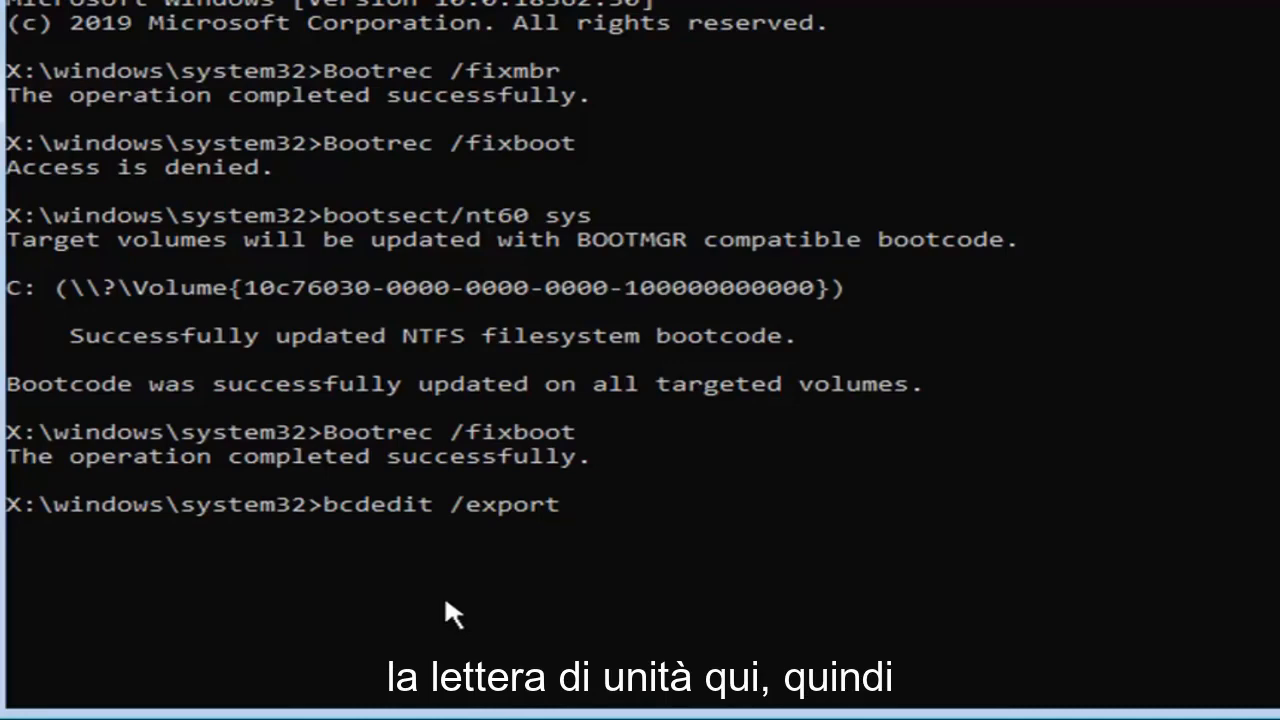
text(c:)
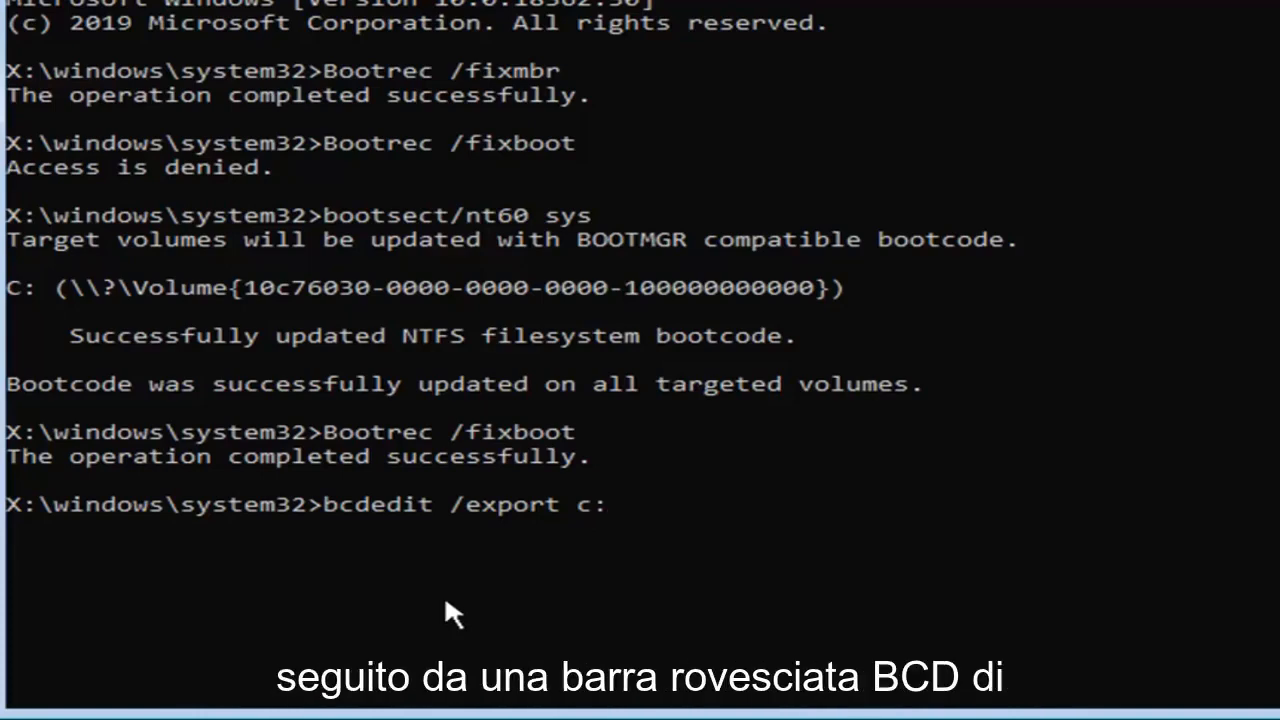
text(\)
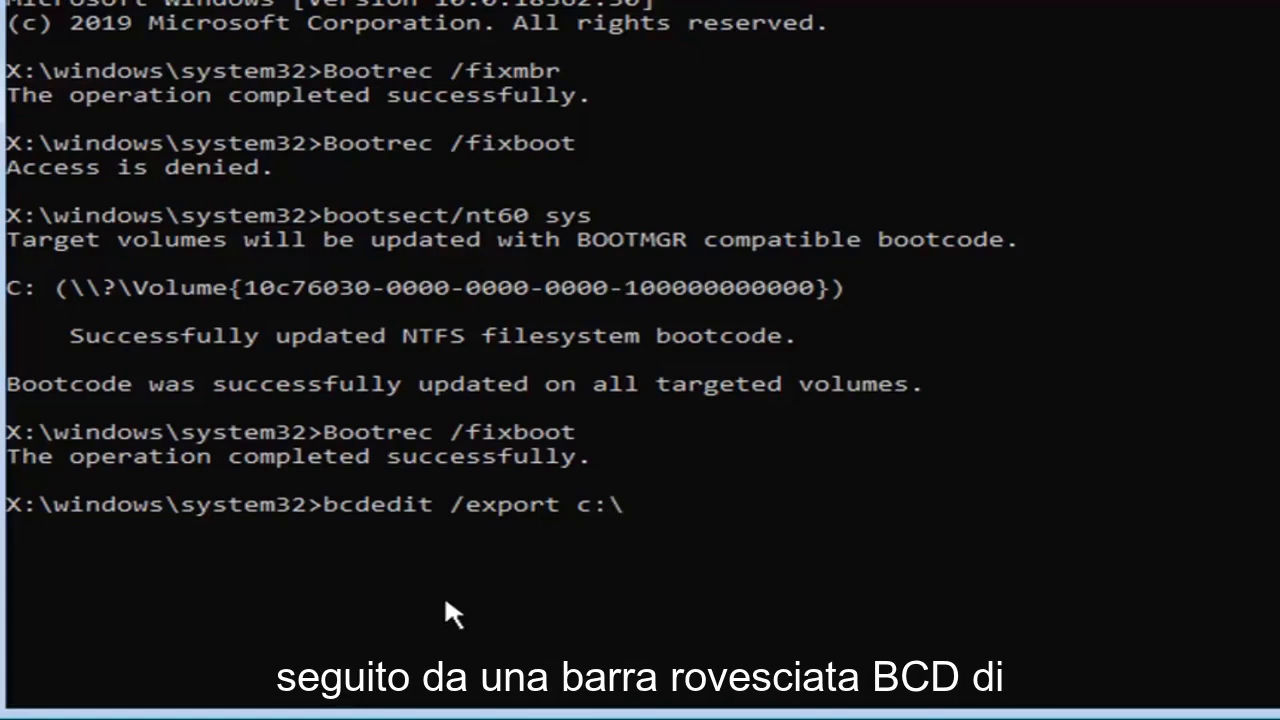
text(bcdbac)
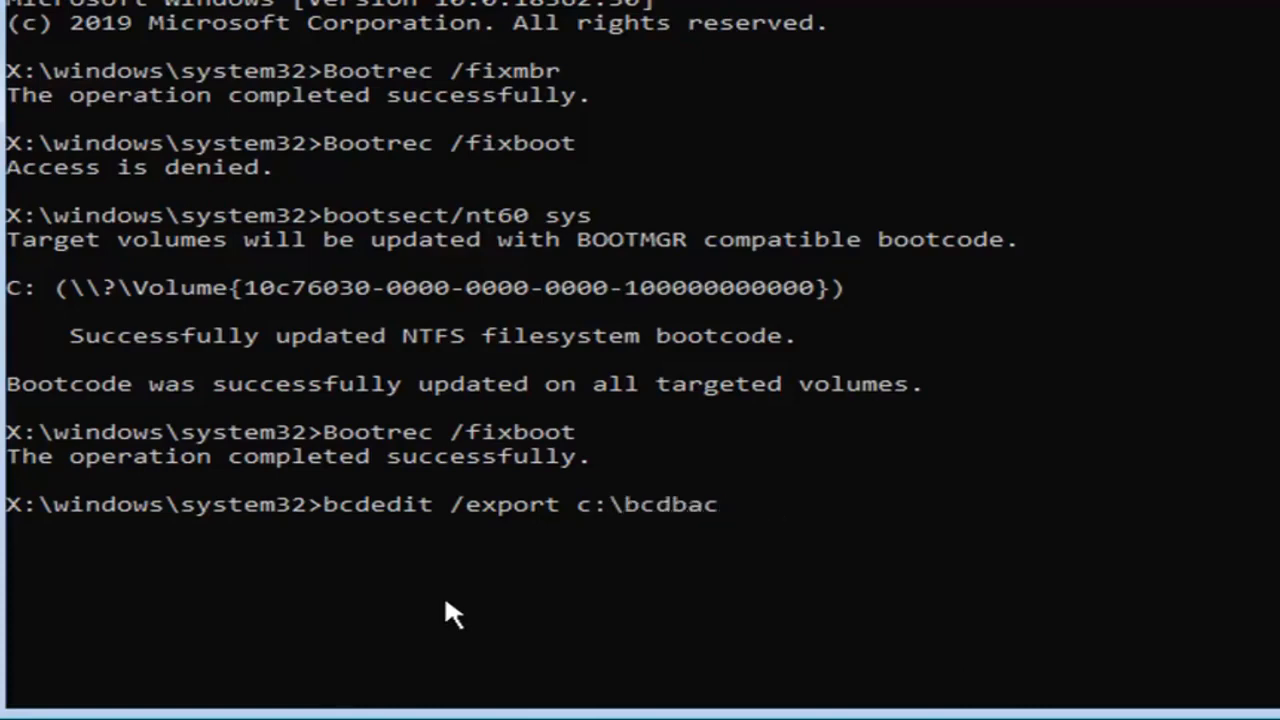
text(kup)
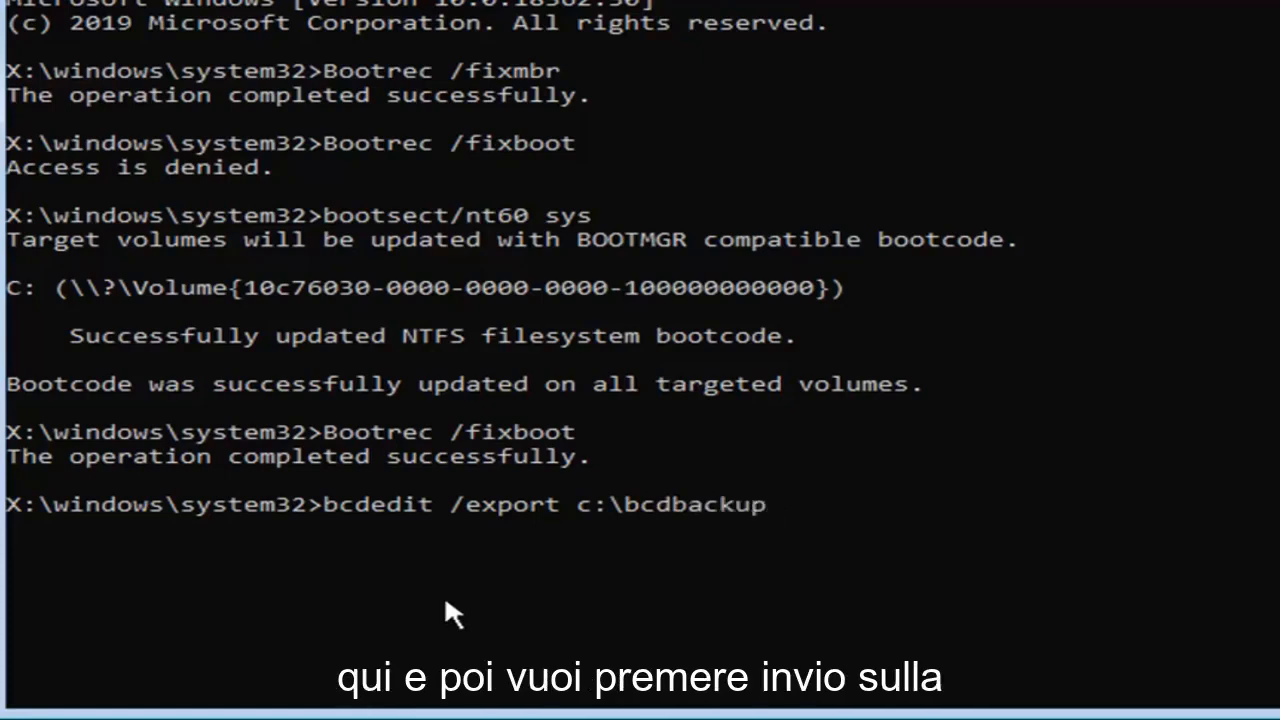
key(enter)
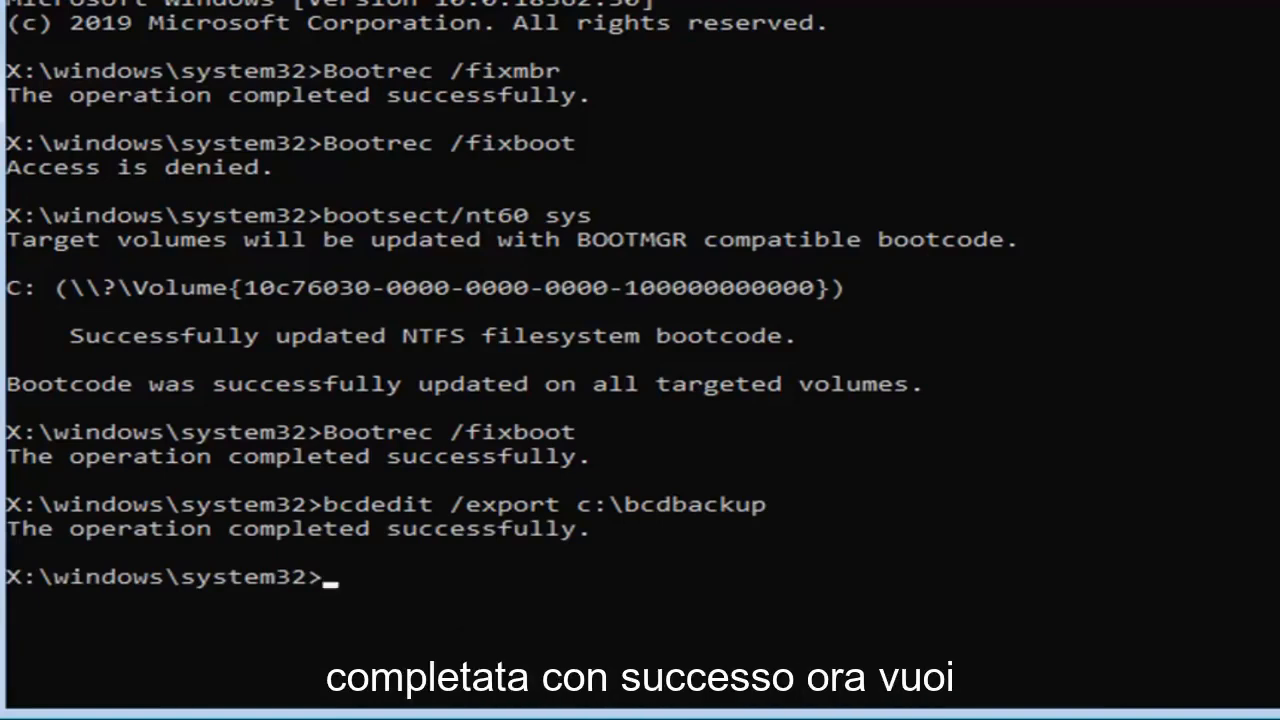
mouse_move(476, 596)
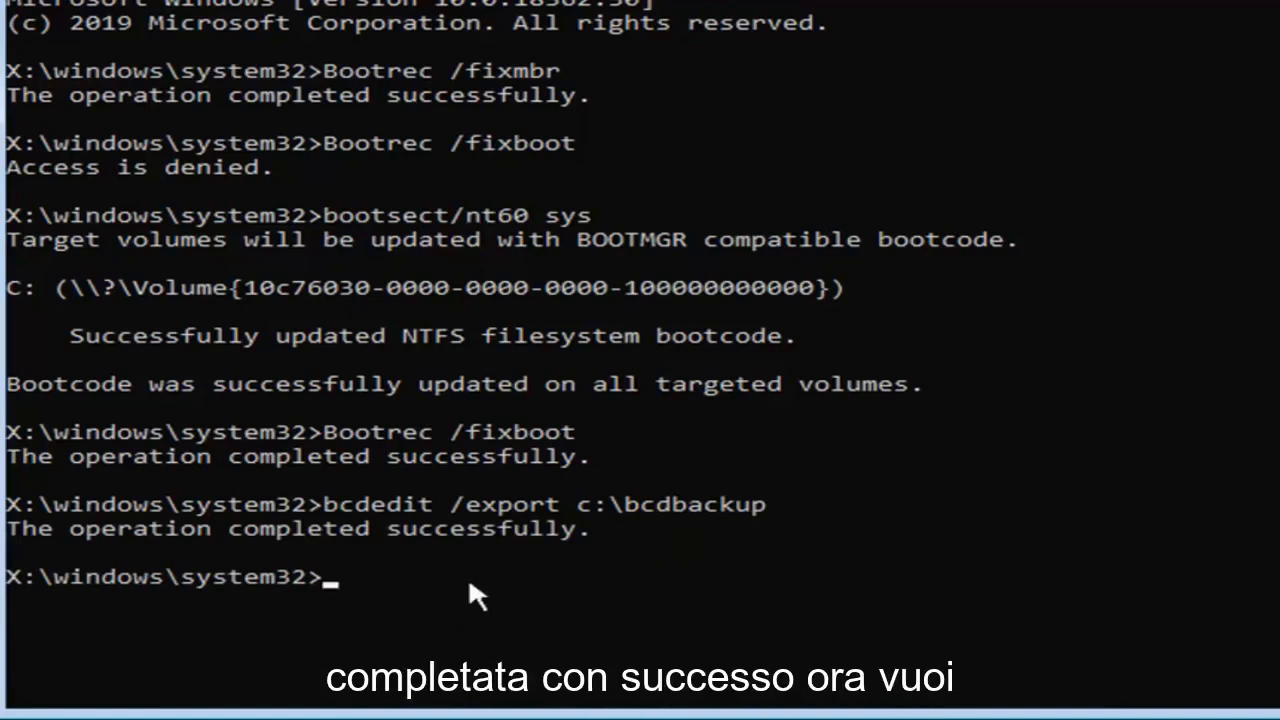
- Run attrib c:\boot\bcd -h -r -s to clear the BCD file's attributes
text(att)
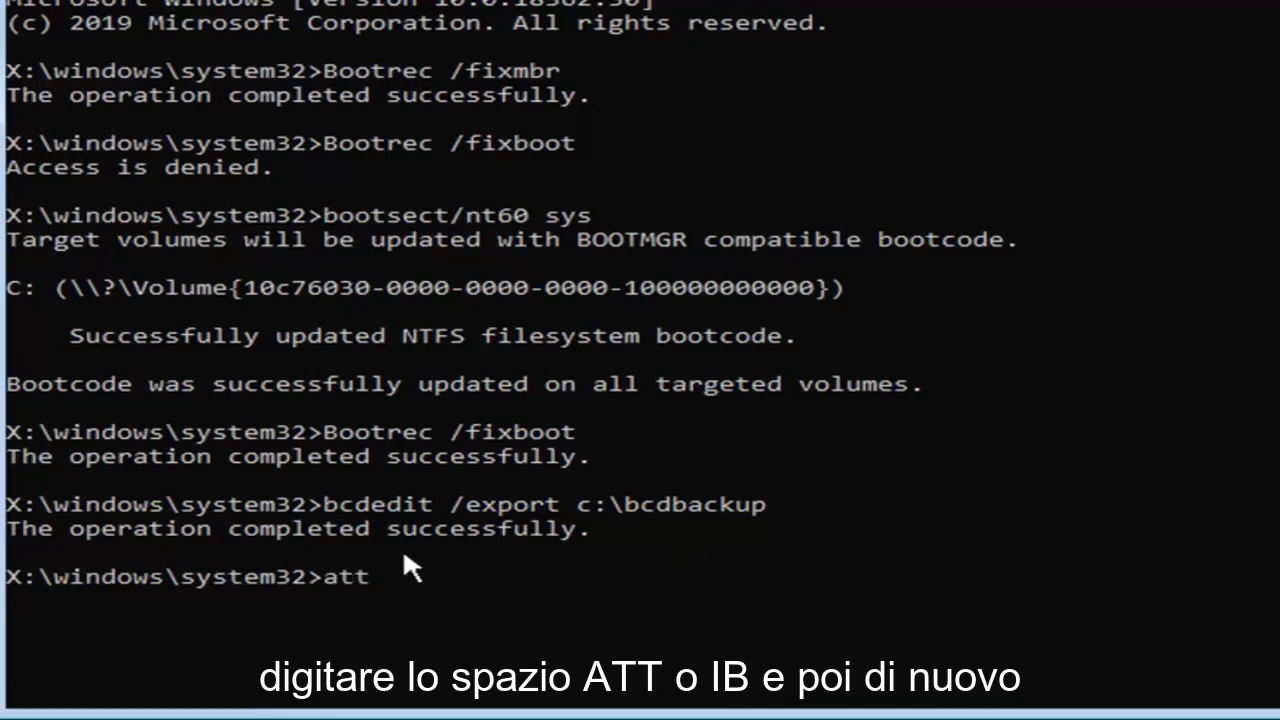
text(rib)
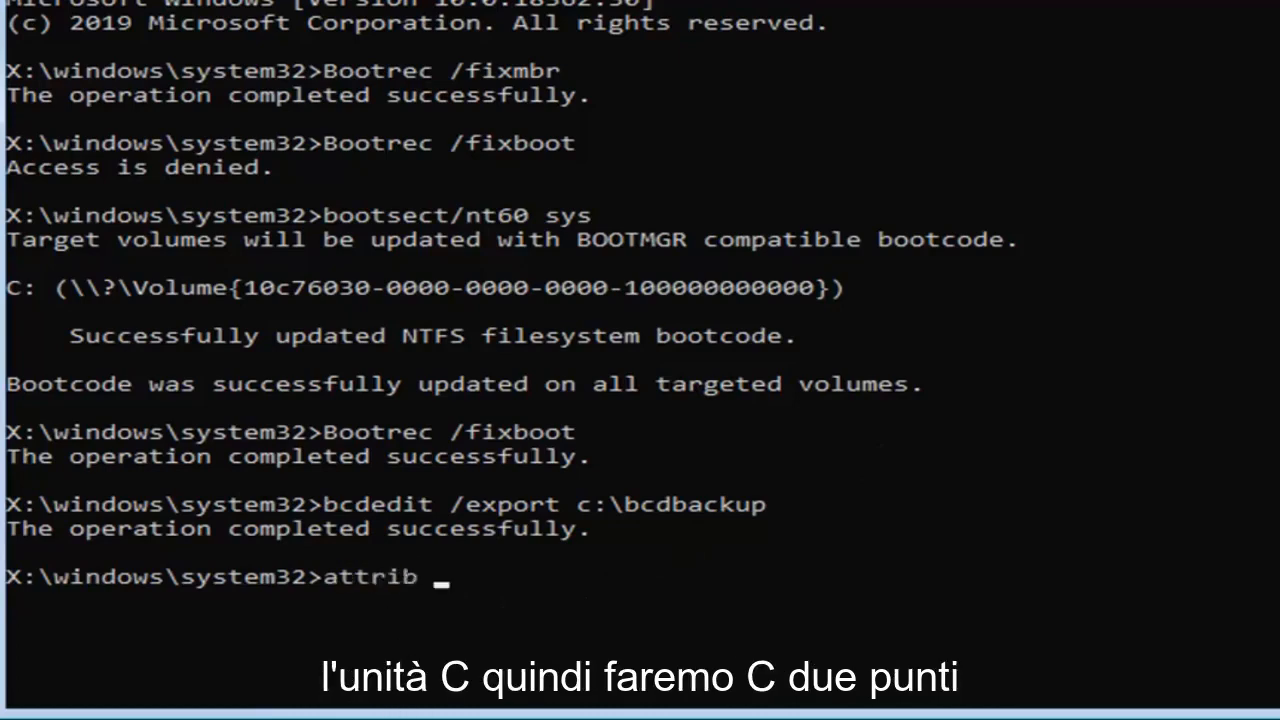
text(c)
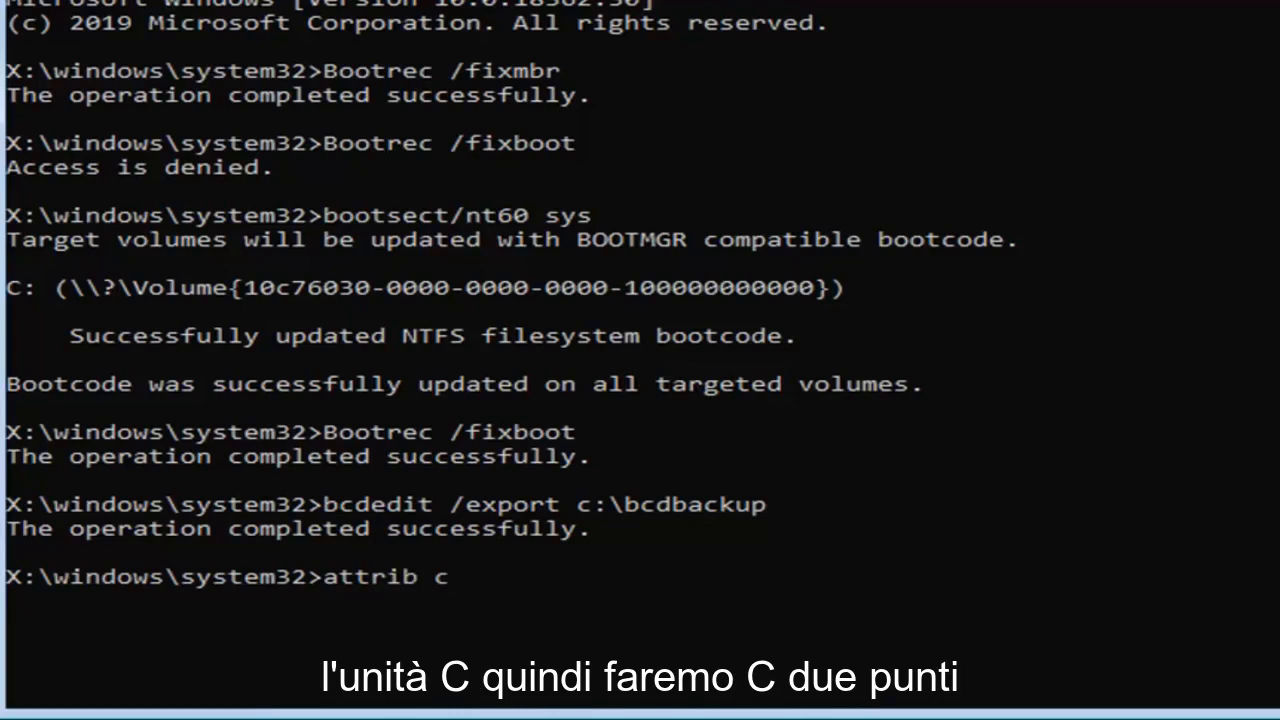
text(:\)
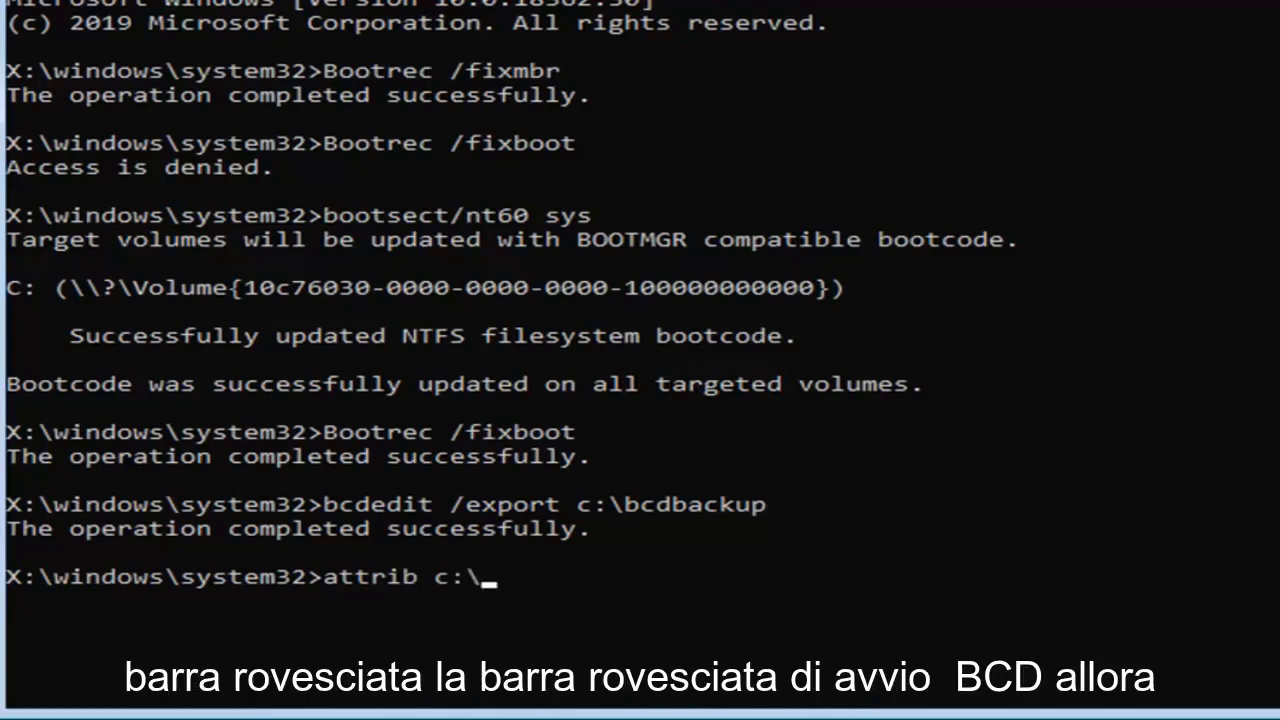
text(boot)
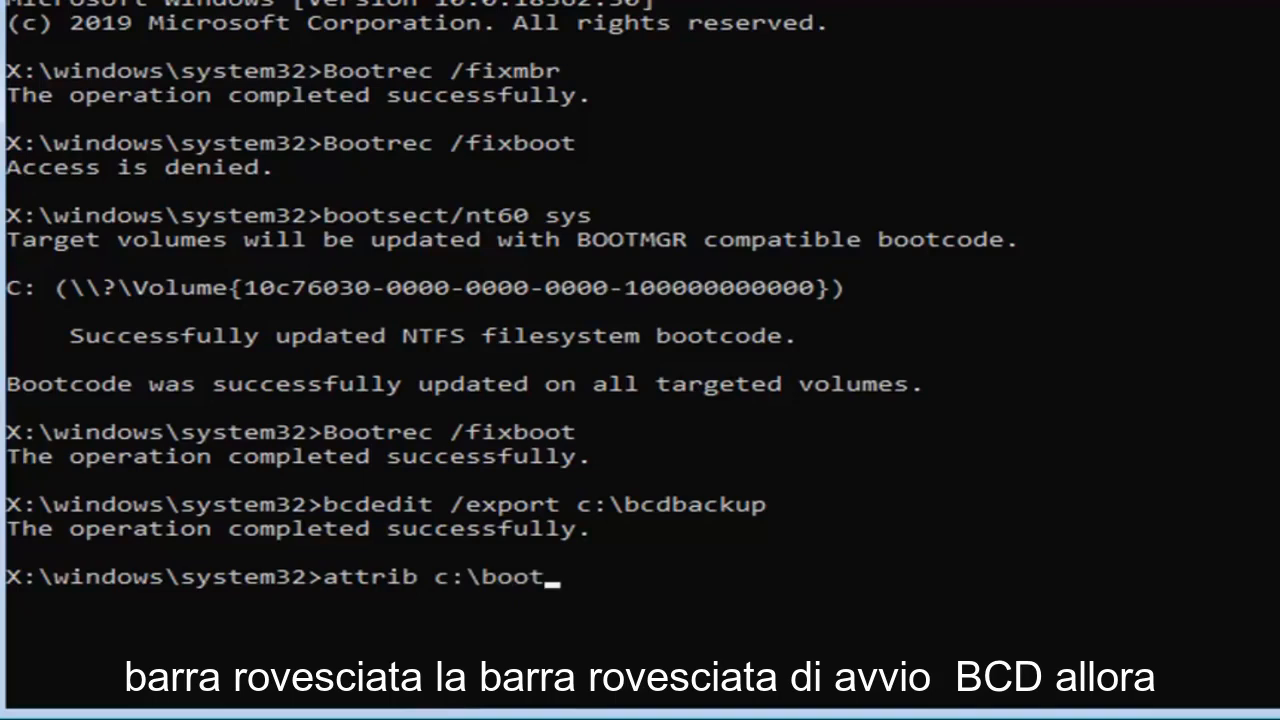
text(\bcd)
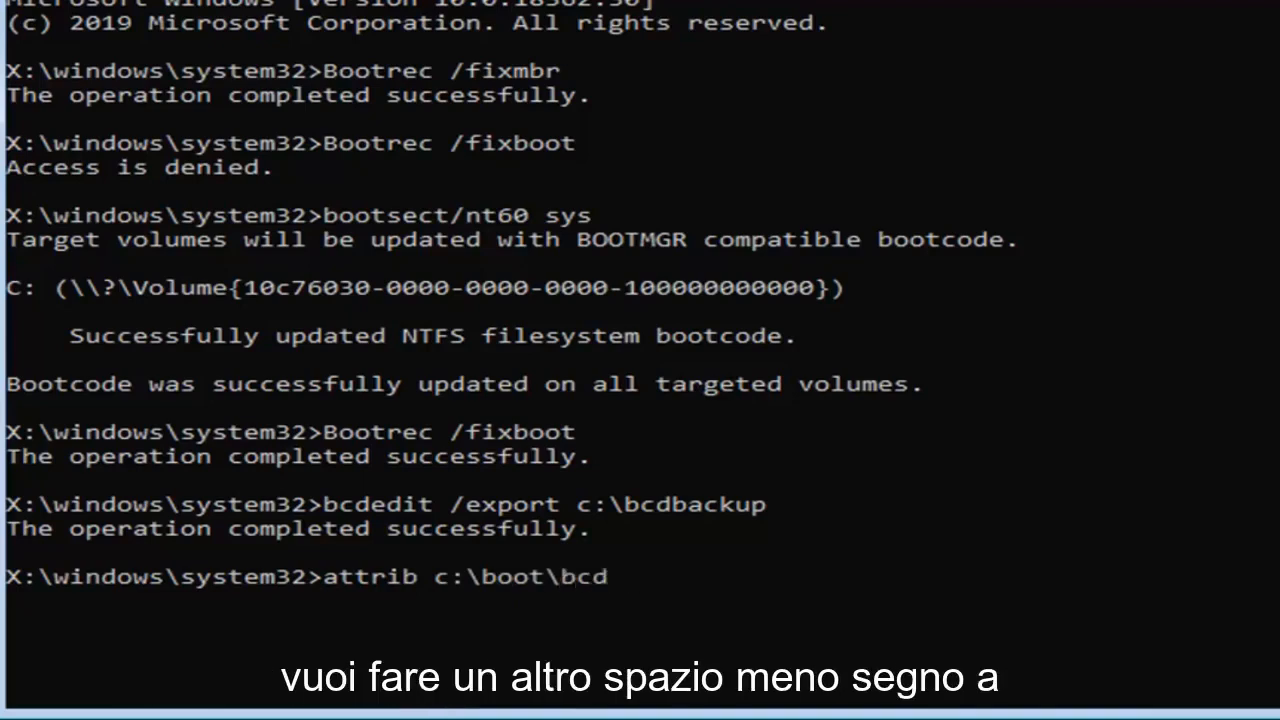
text(-h)
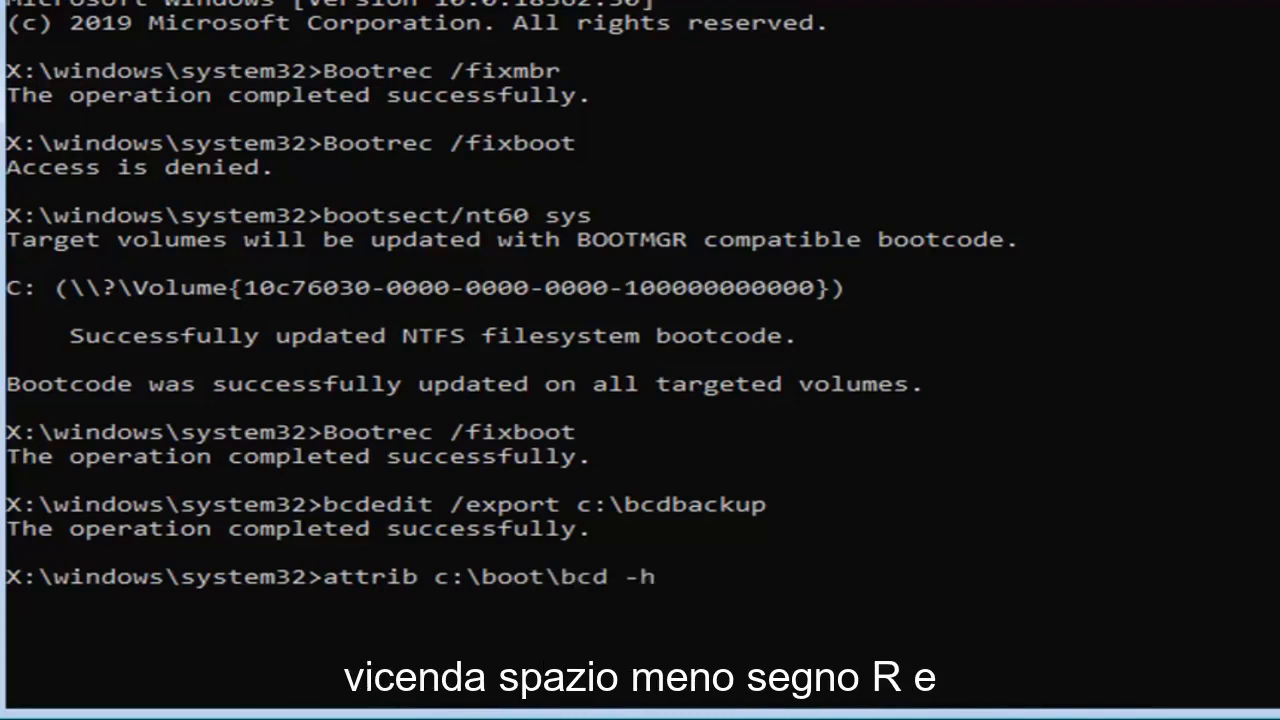
text(-)
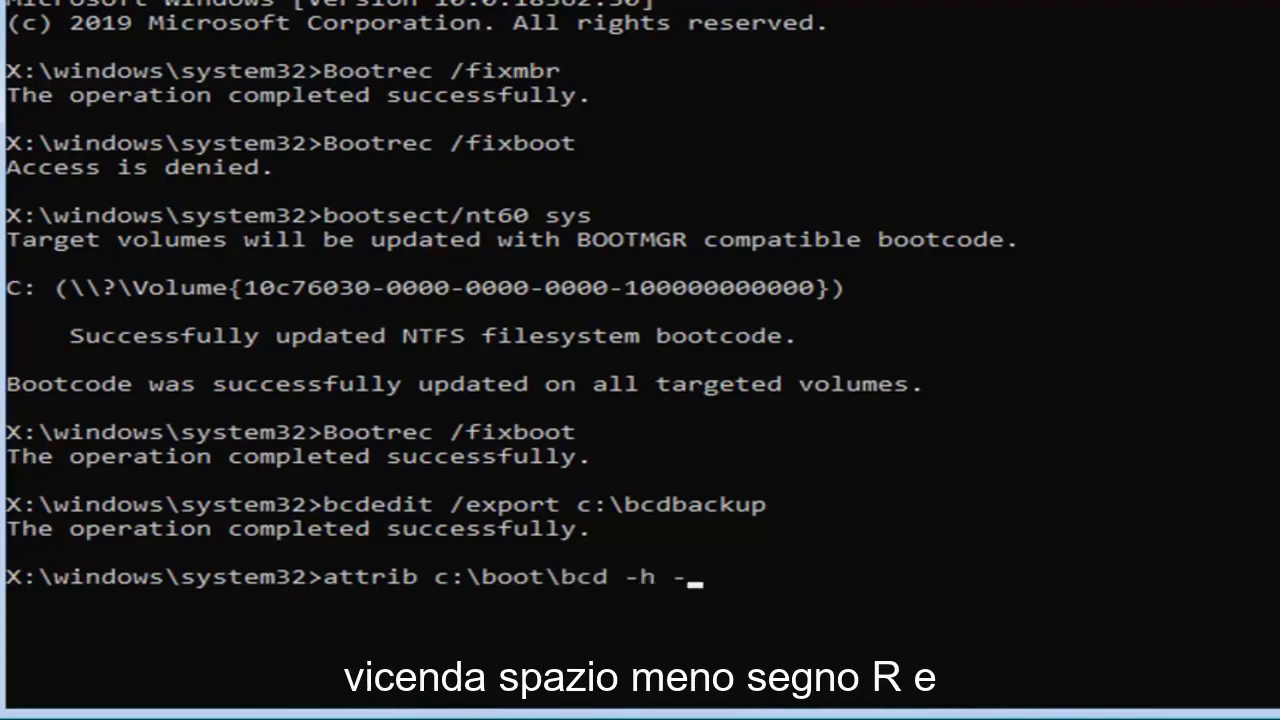
text(r)
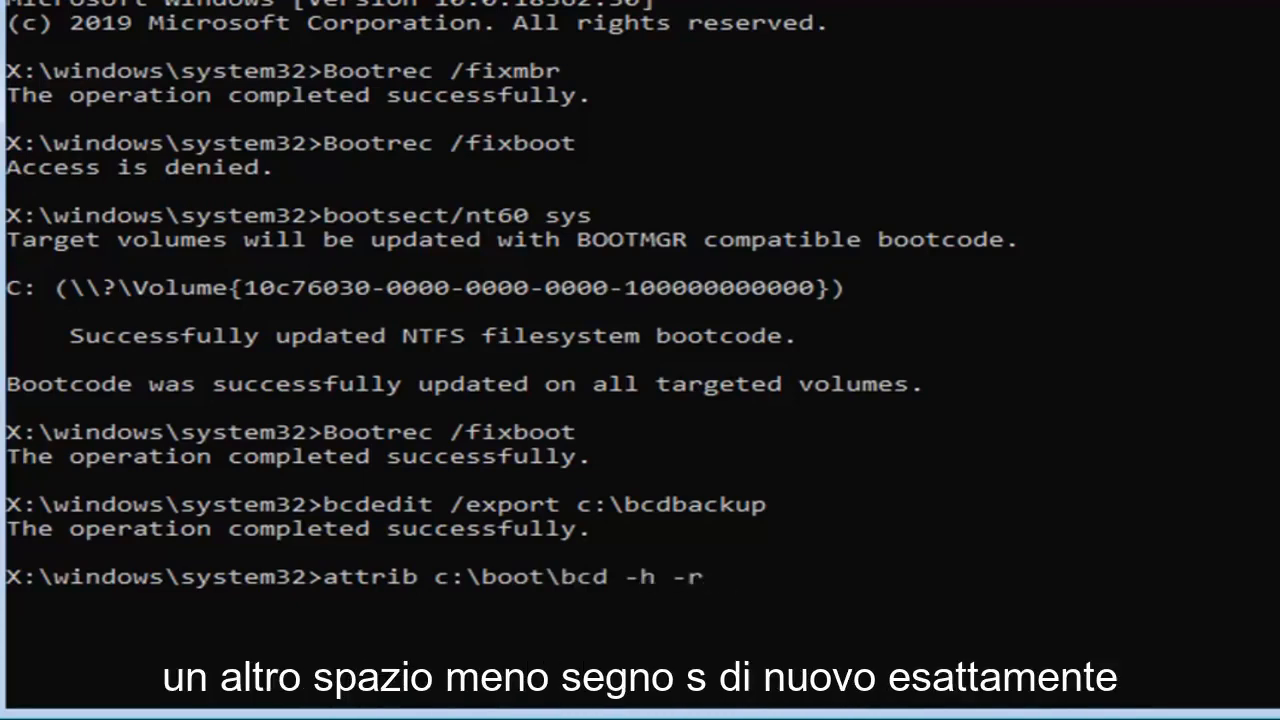
text(-s)
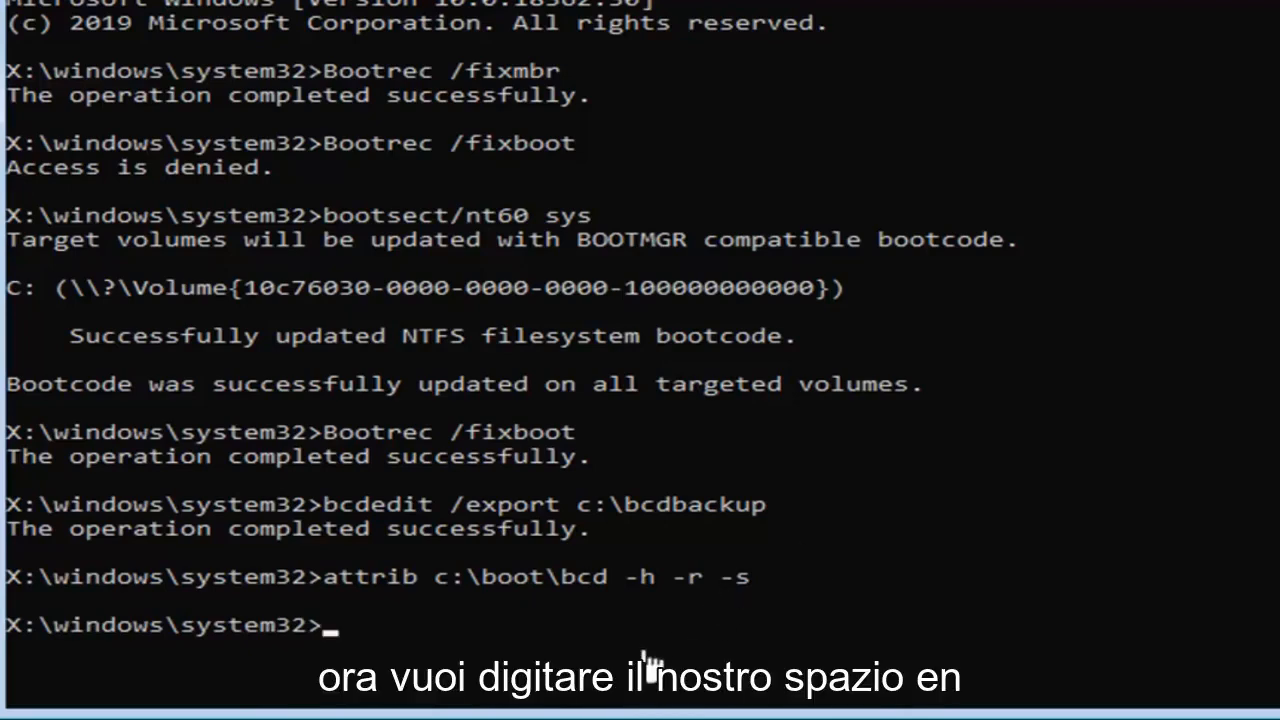
- Rename c:\boot\bcd to bcd.old with the ren command
text(ren)
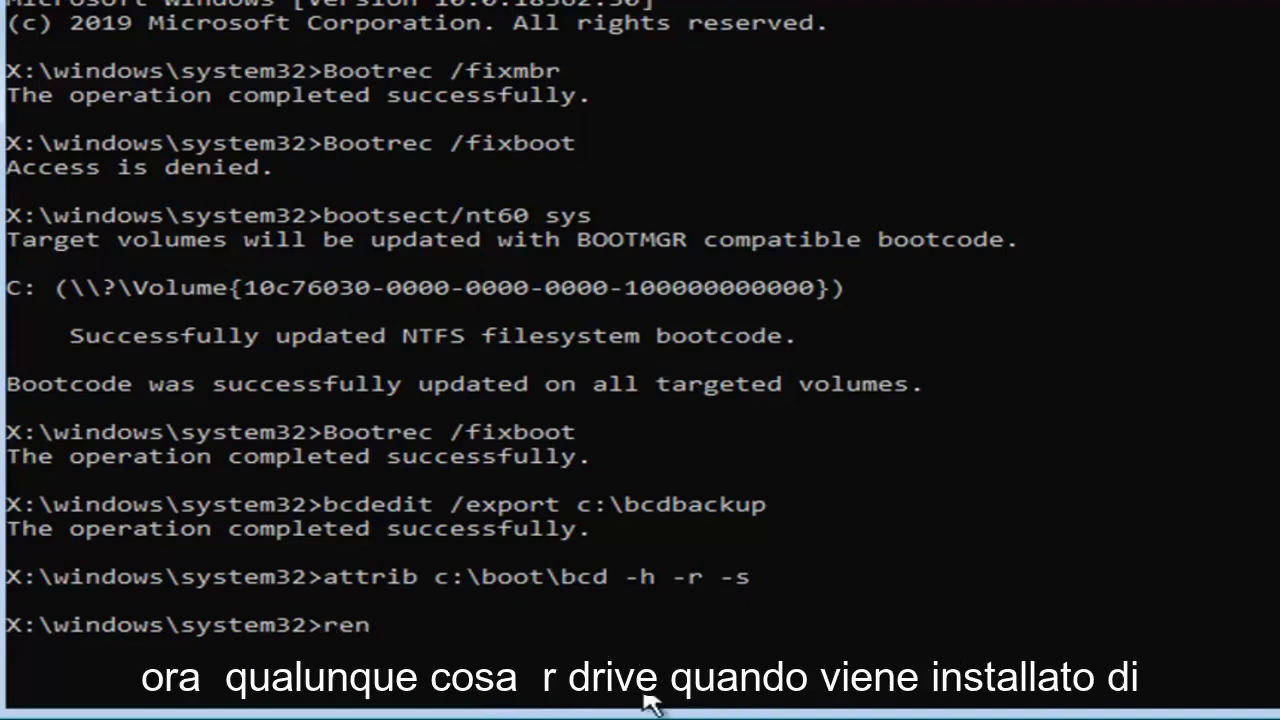
text(c)
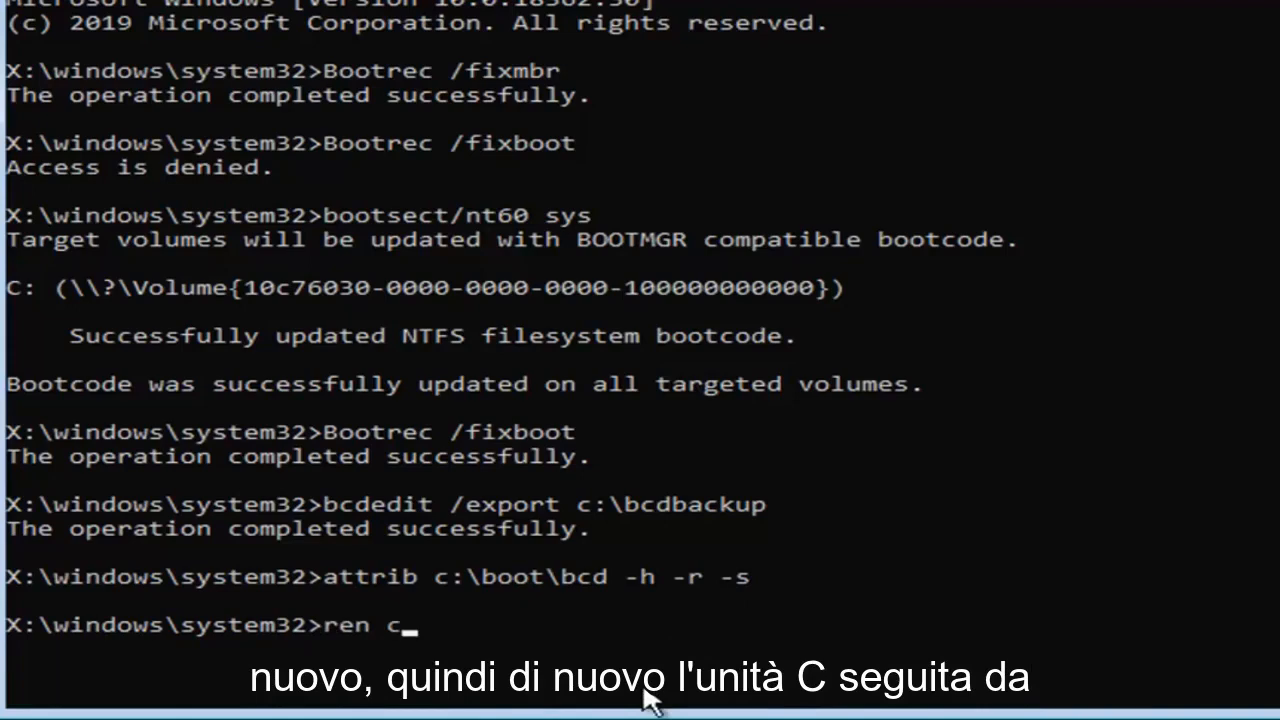
text(:)
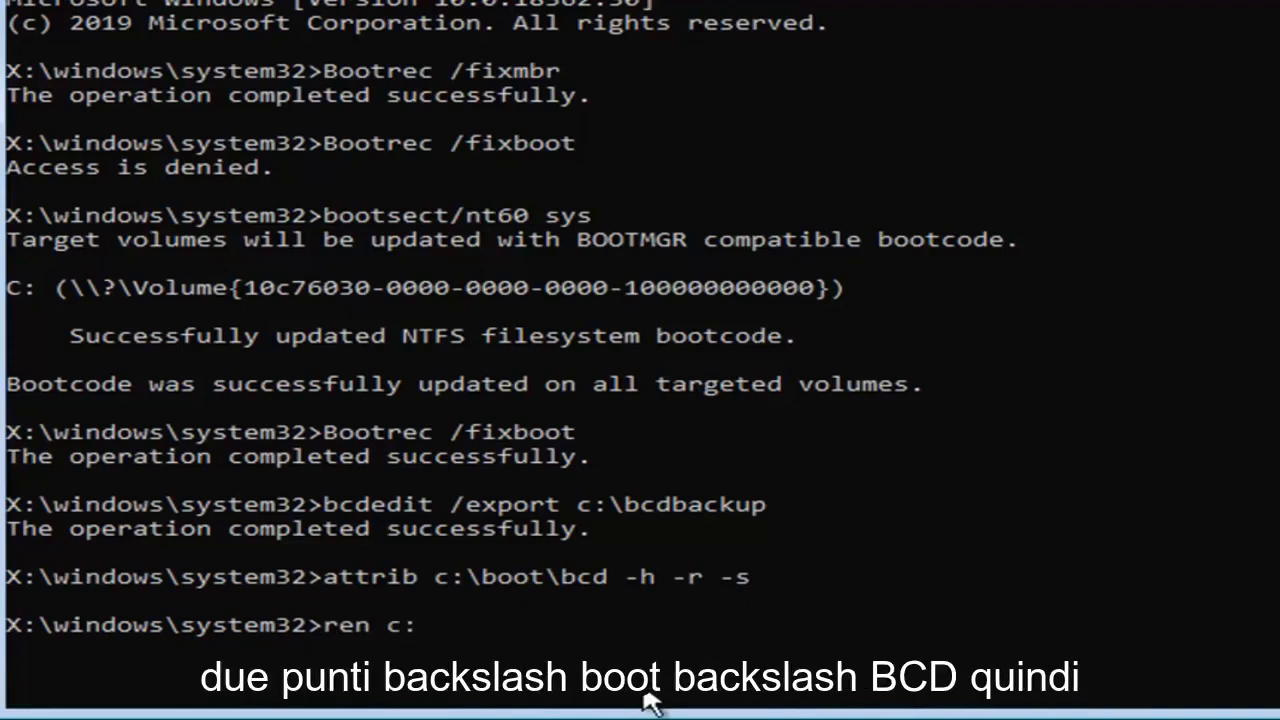
text(\)
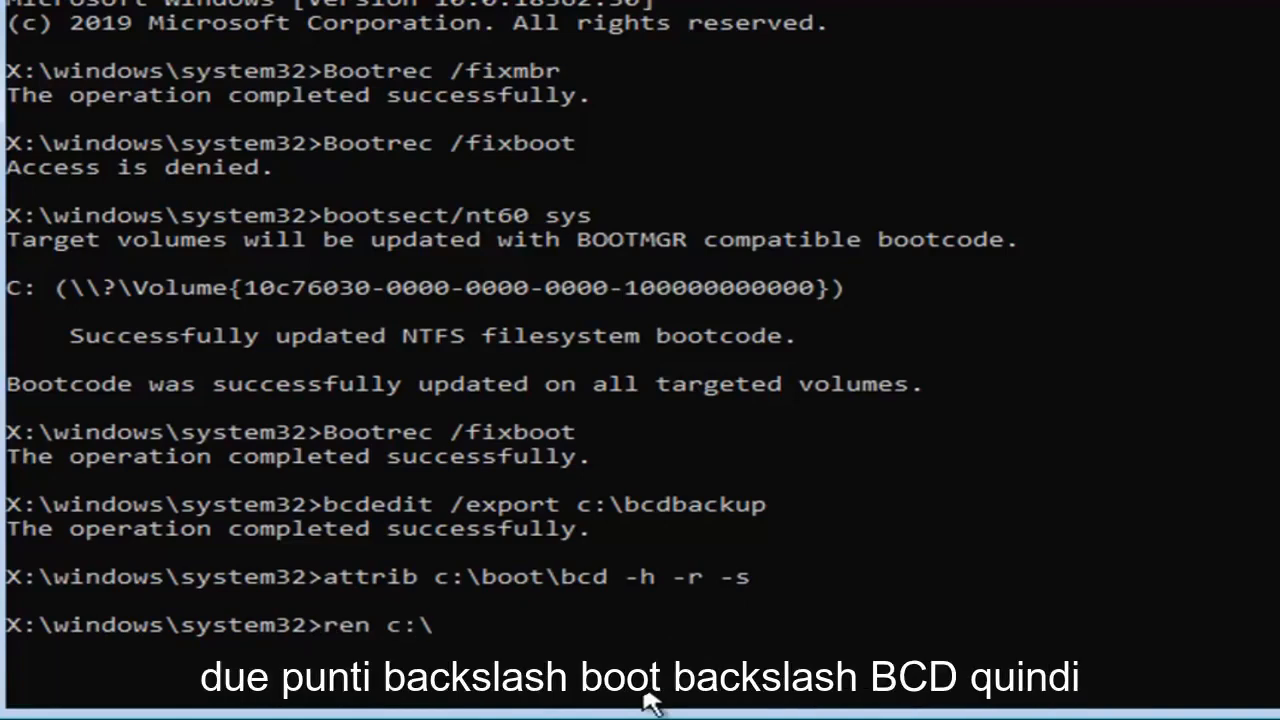
text(boot)
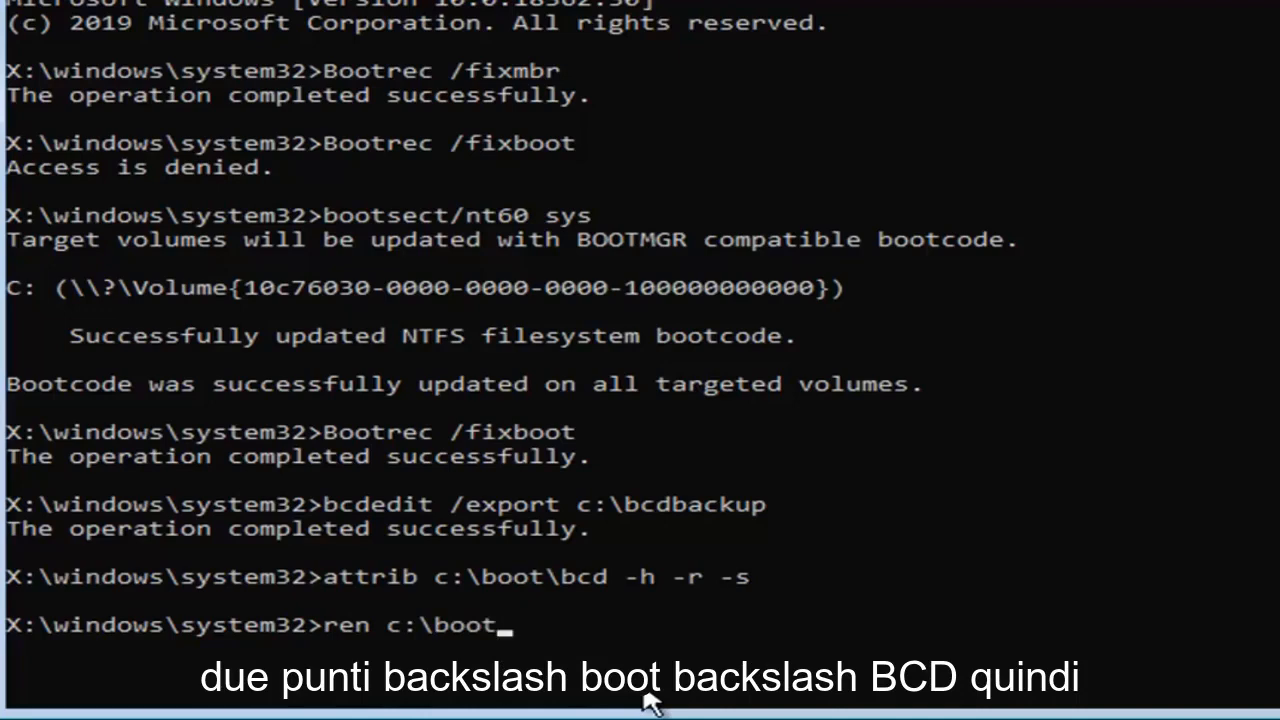
text(\bcd)
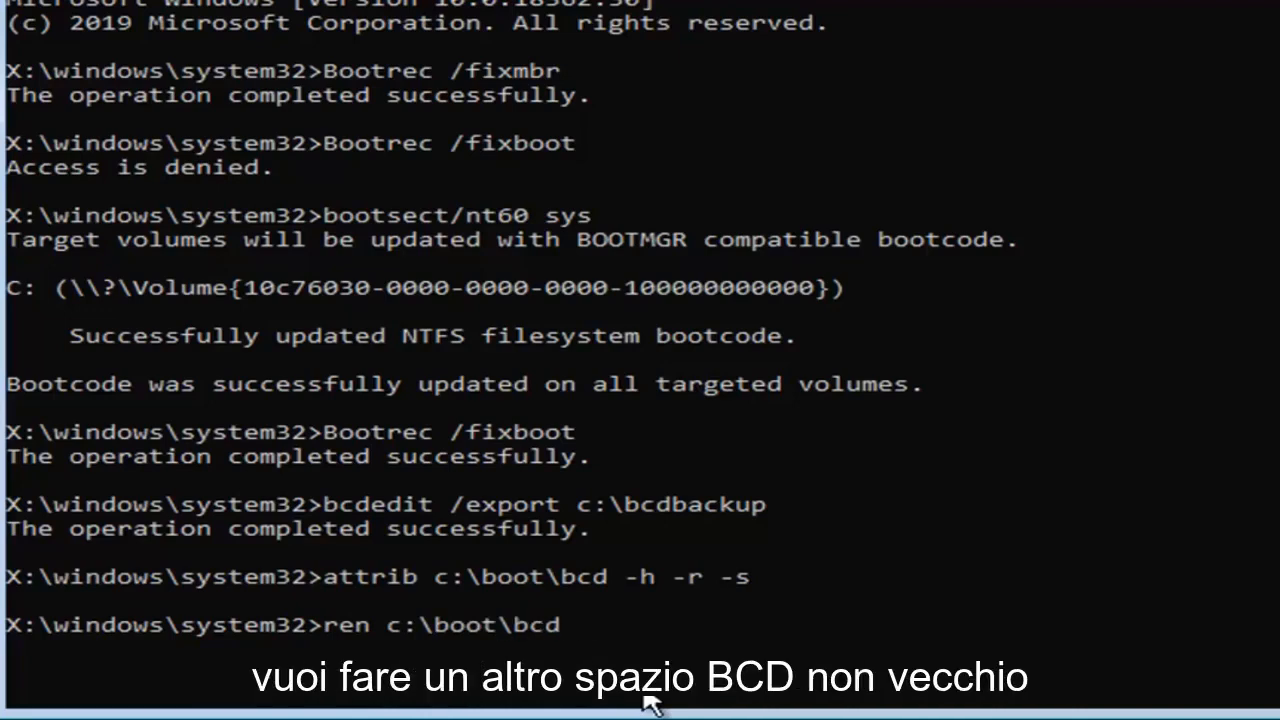
text(bcd.old)
text(bootrec /rebuildbcd)
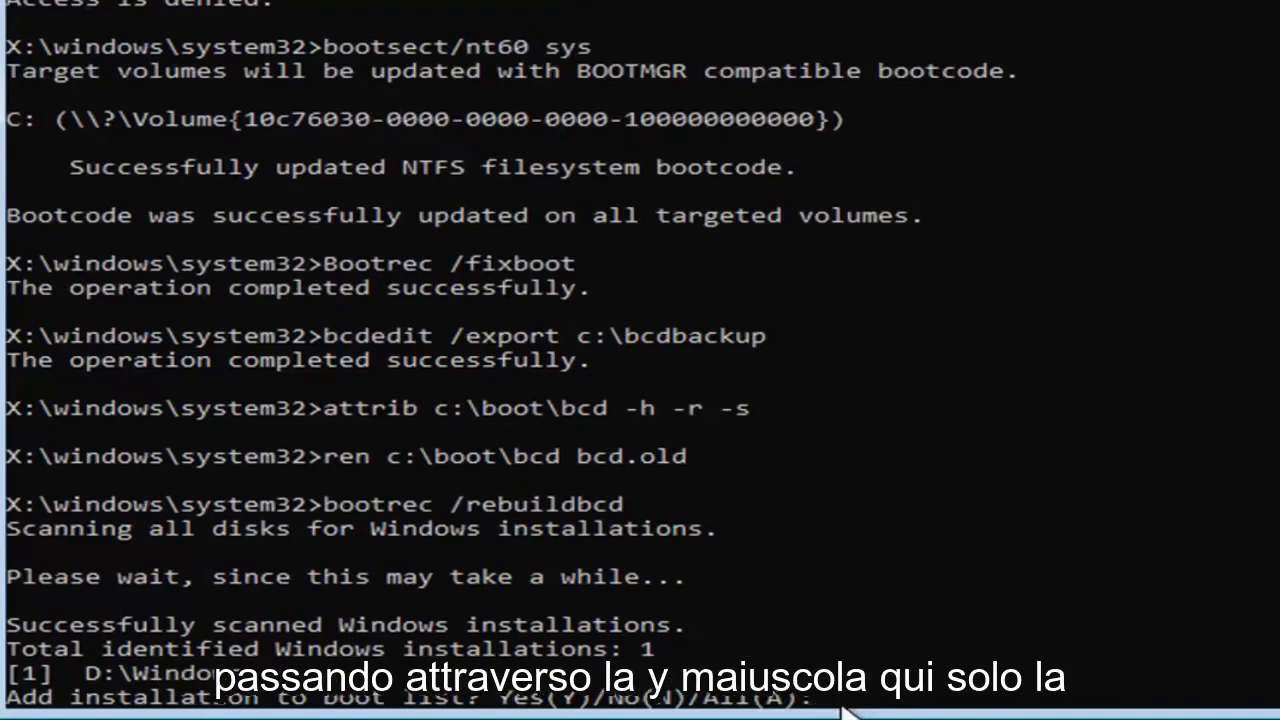
- Answer Y to add the D:\Windows installation to the boot list, then exit Command Prompt
text(Y)
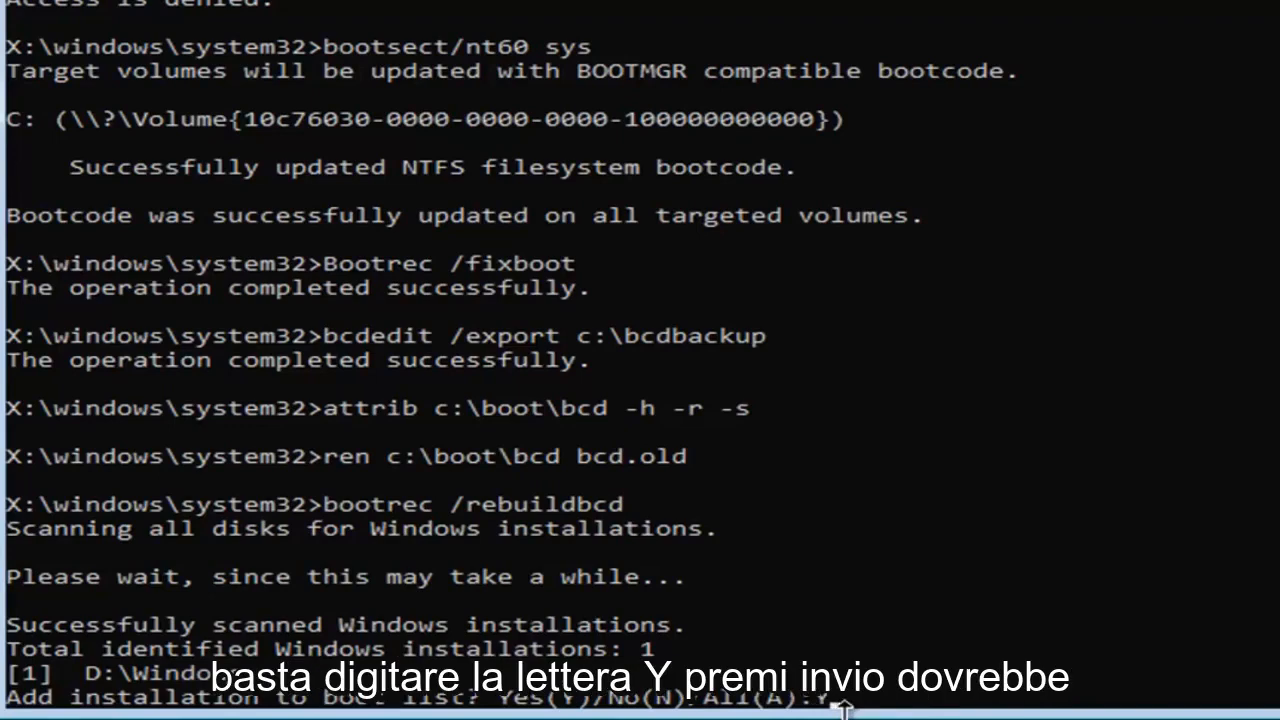
text(Y)
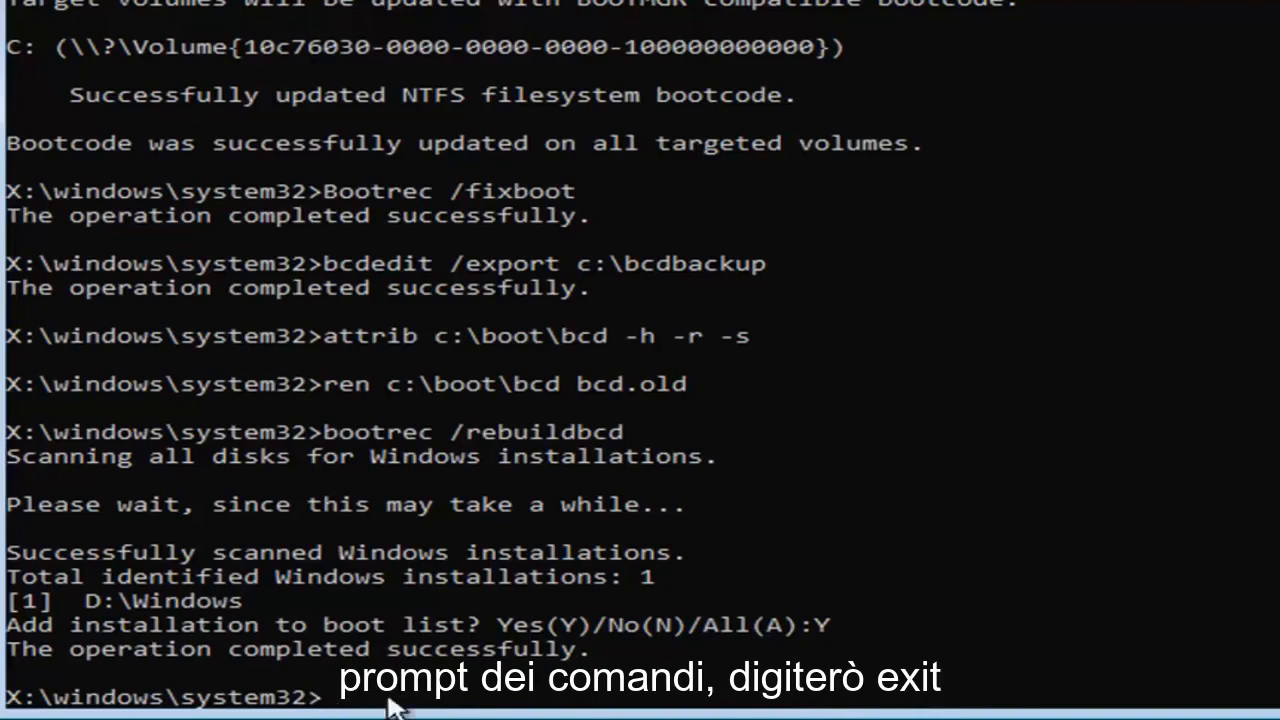
text(exit)
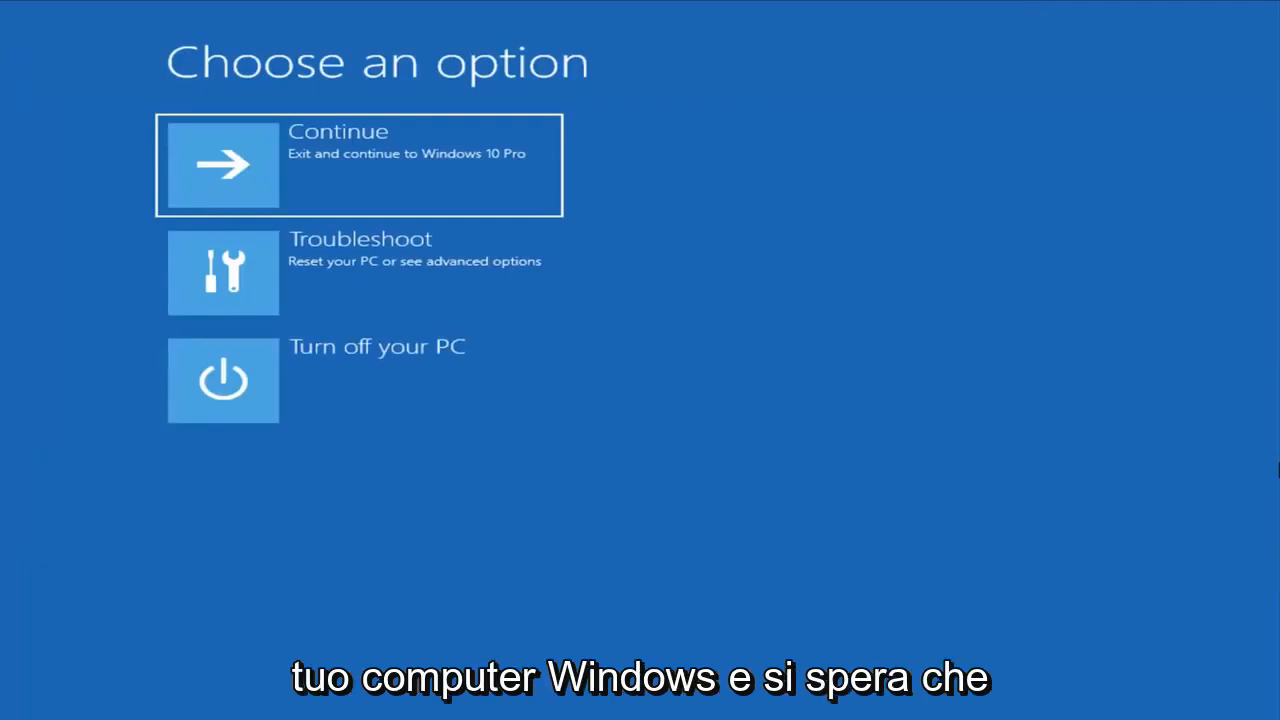
mouse_move(662, 362)
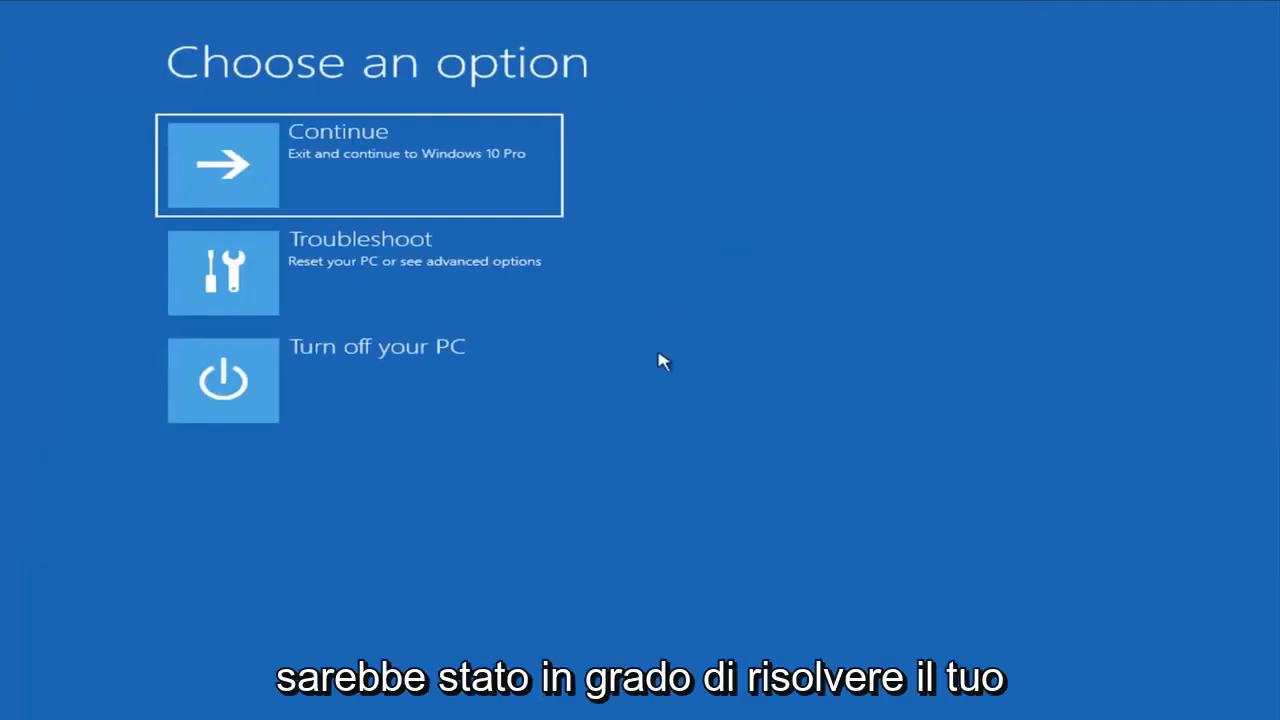
mouse_move(638, 362)
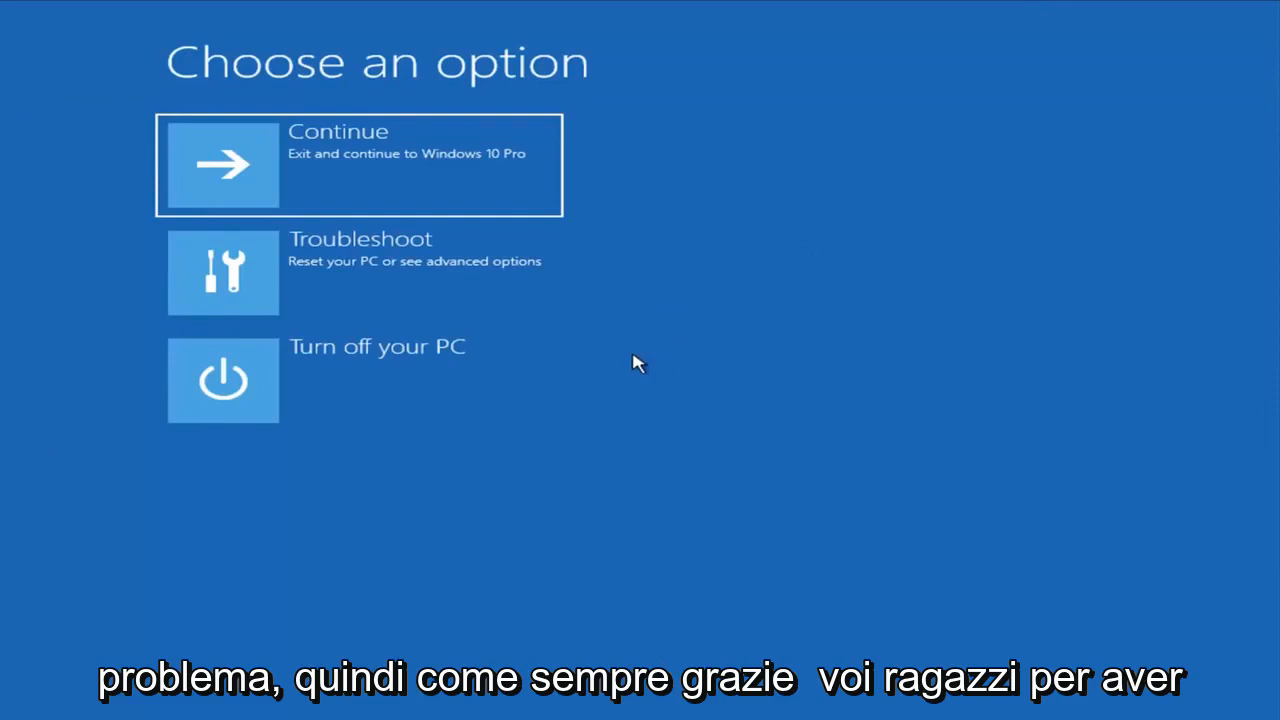